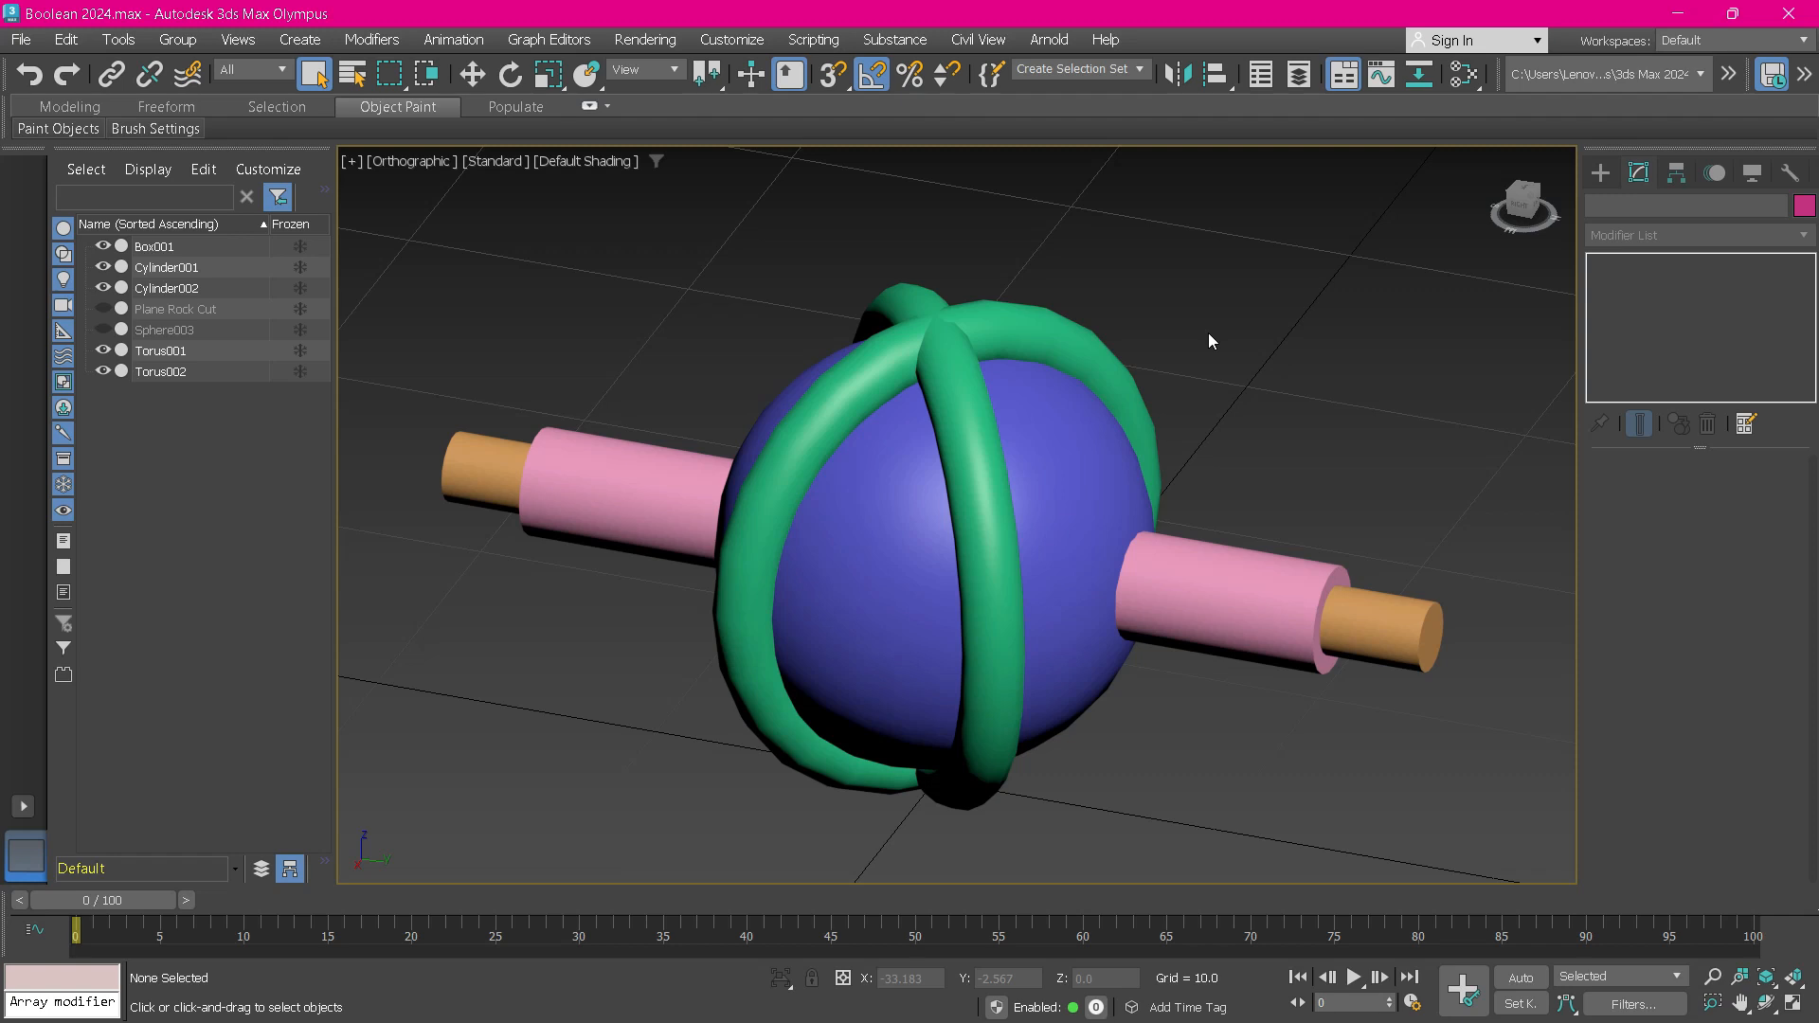
pyautogui.moveTo(1079, 350)
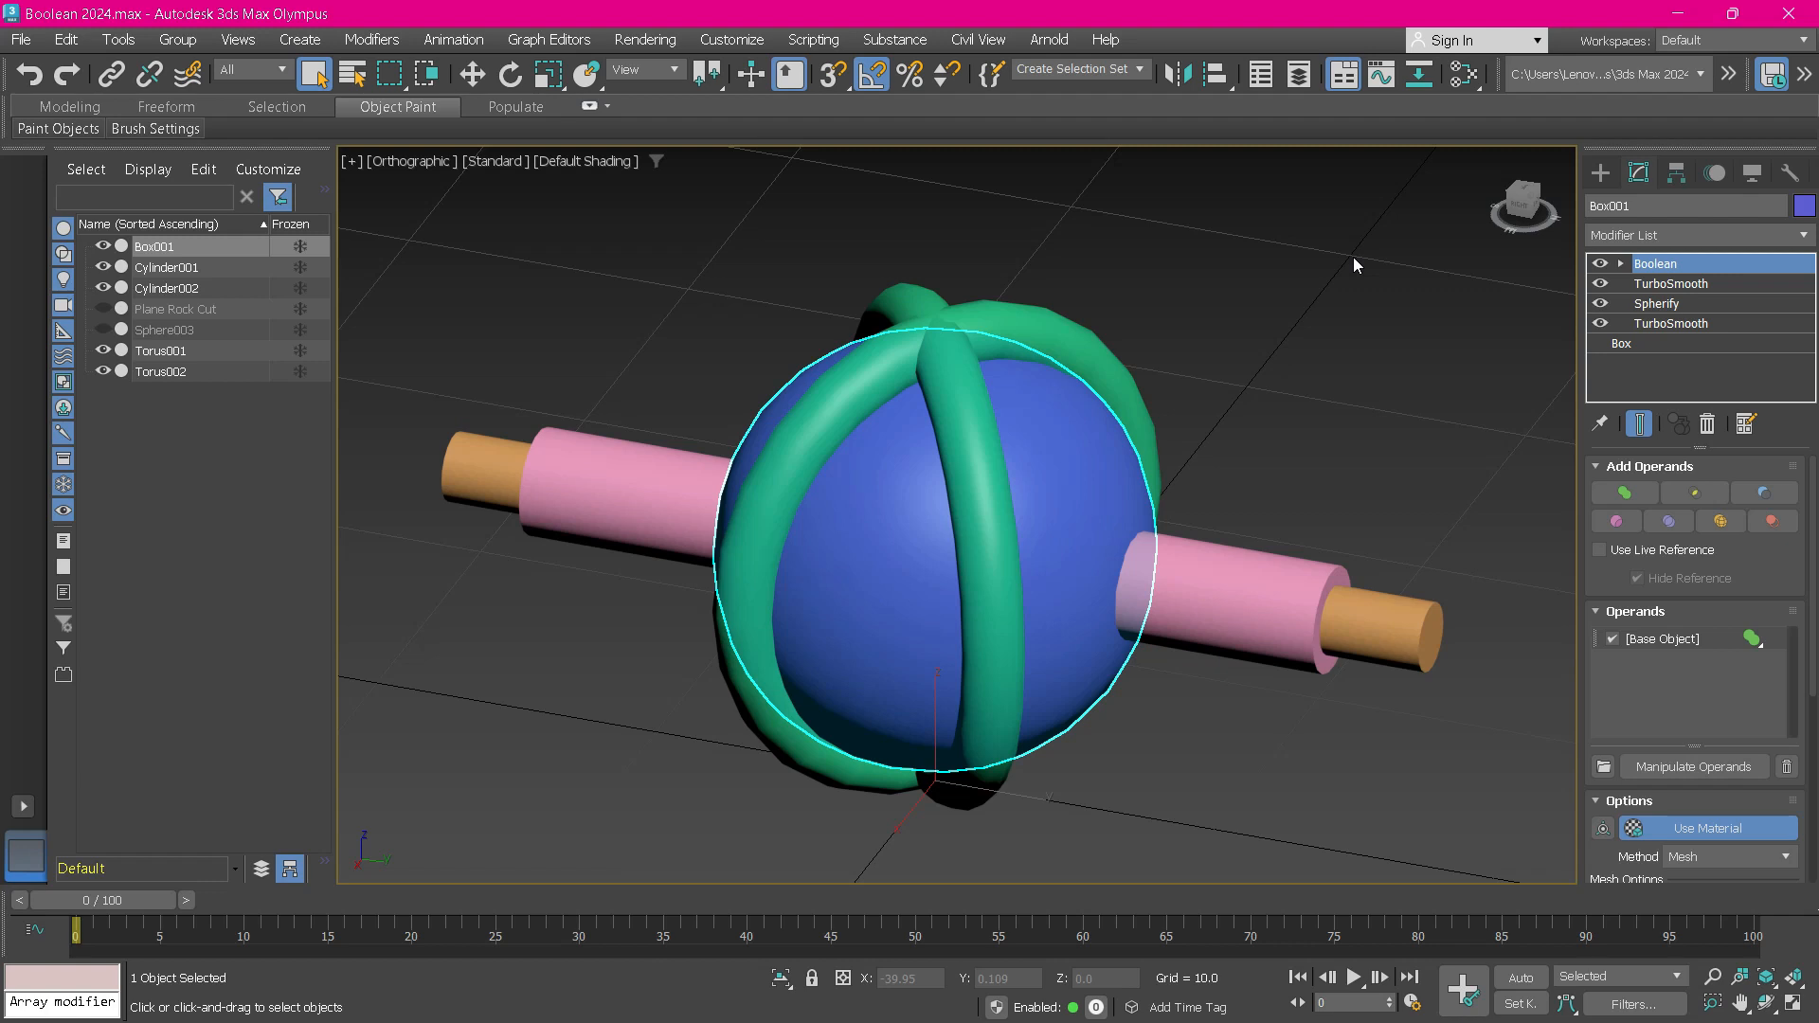
# Subtract Torus001 and Torus002 from the blue sphere to carve two crossing grooves.
pyautogui.click(1602, 264)
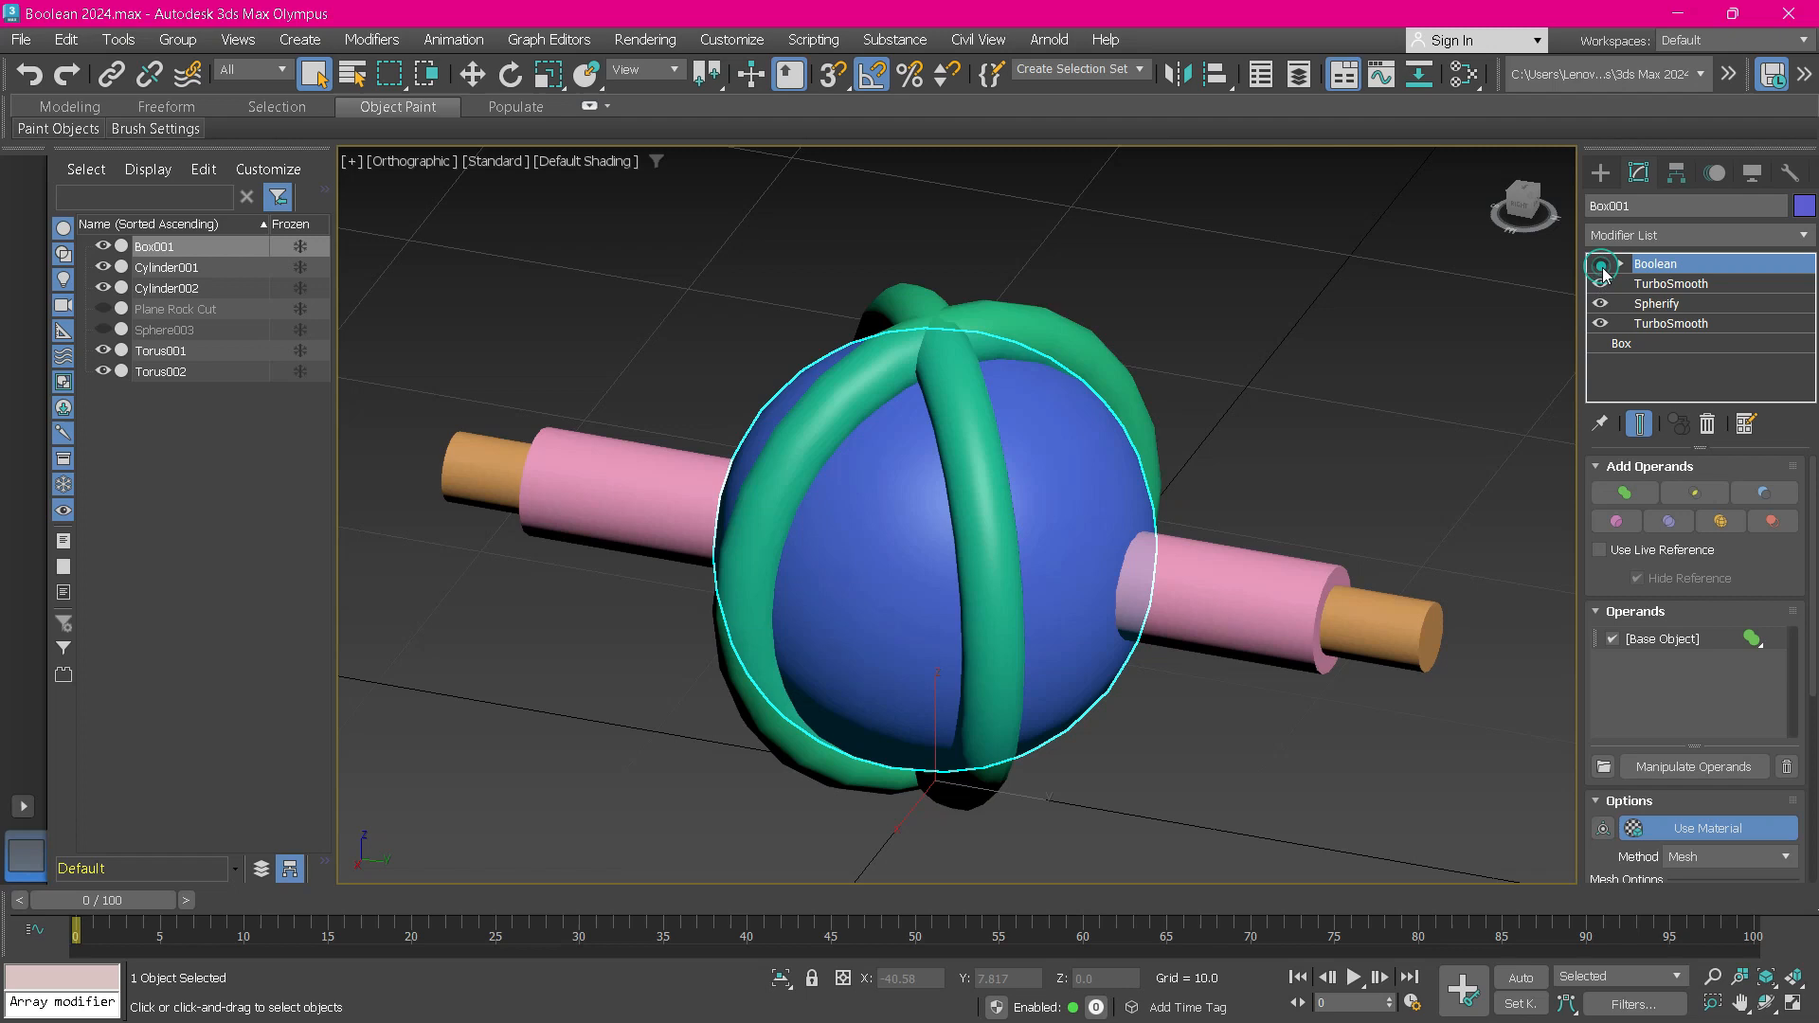
pyautogui.click(1671, 283)
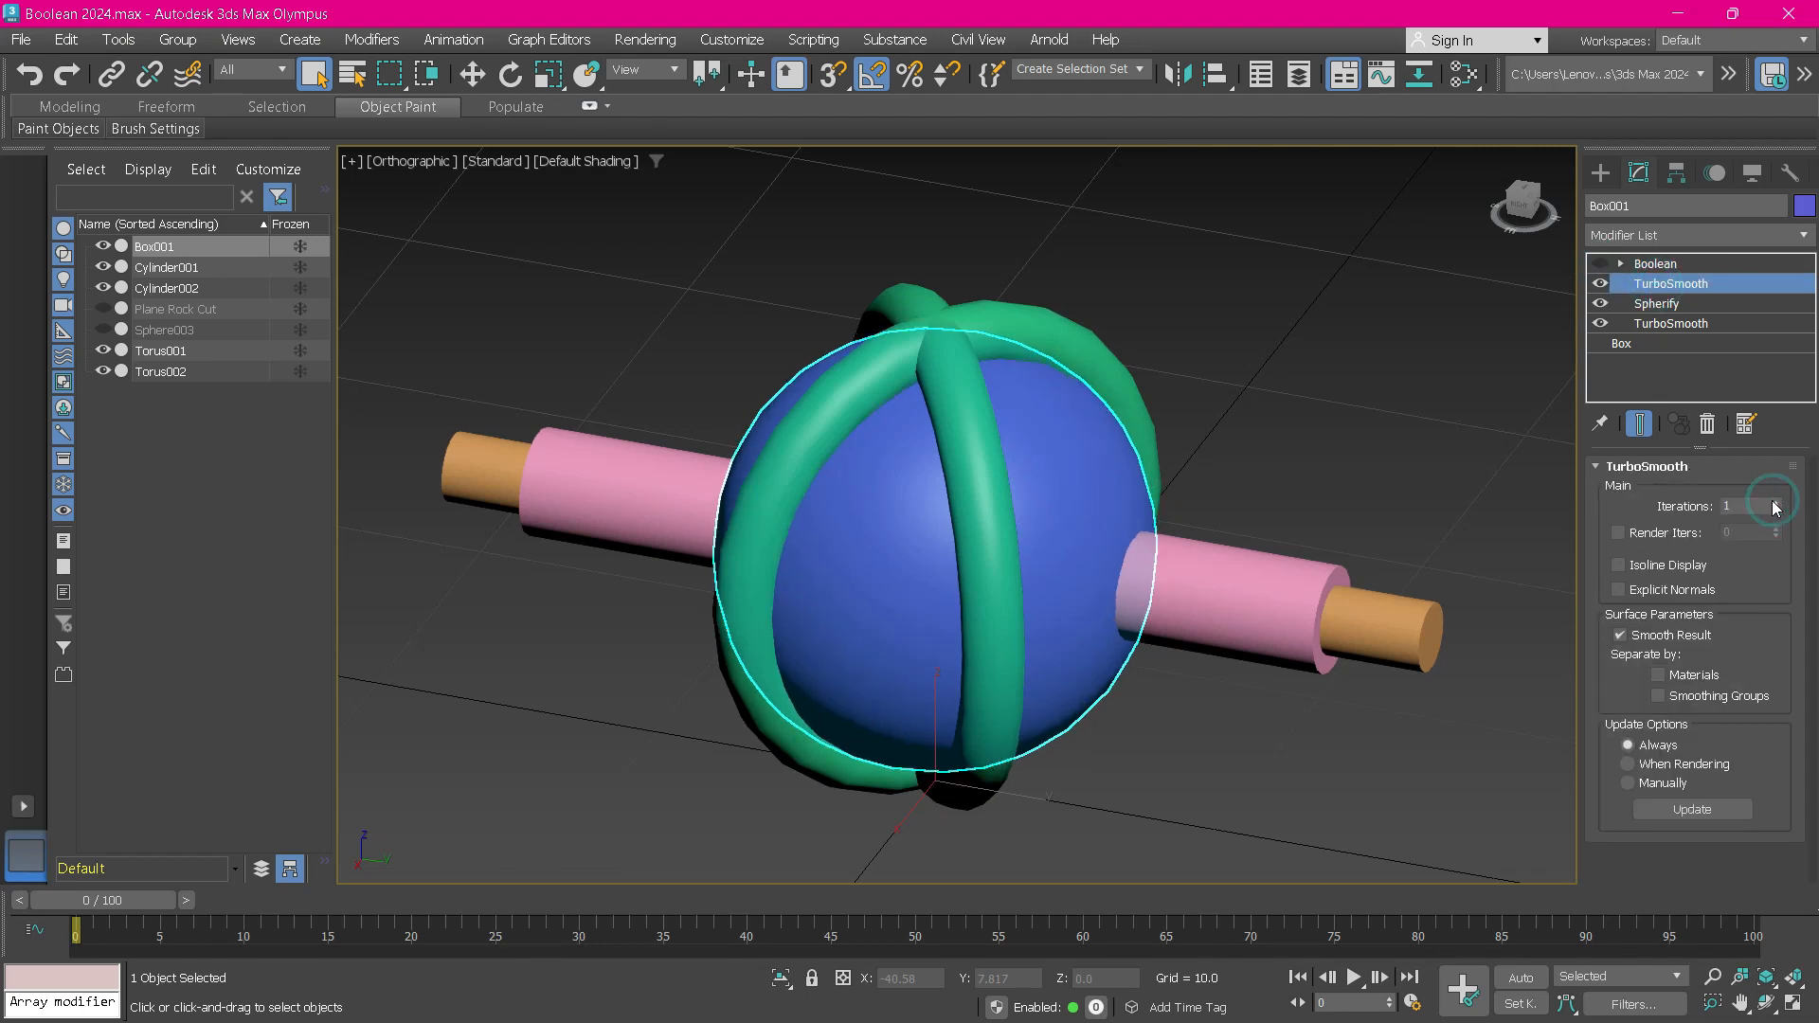
pyautogui.click(1658, 264)
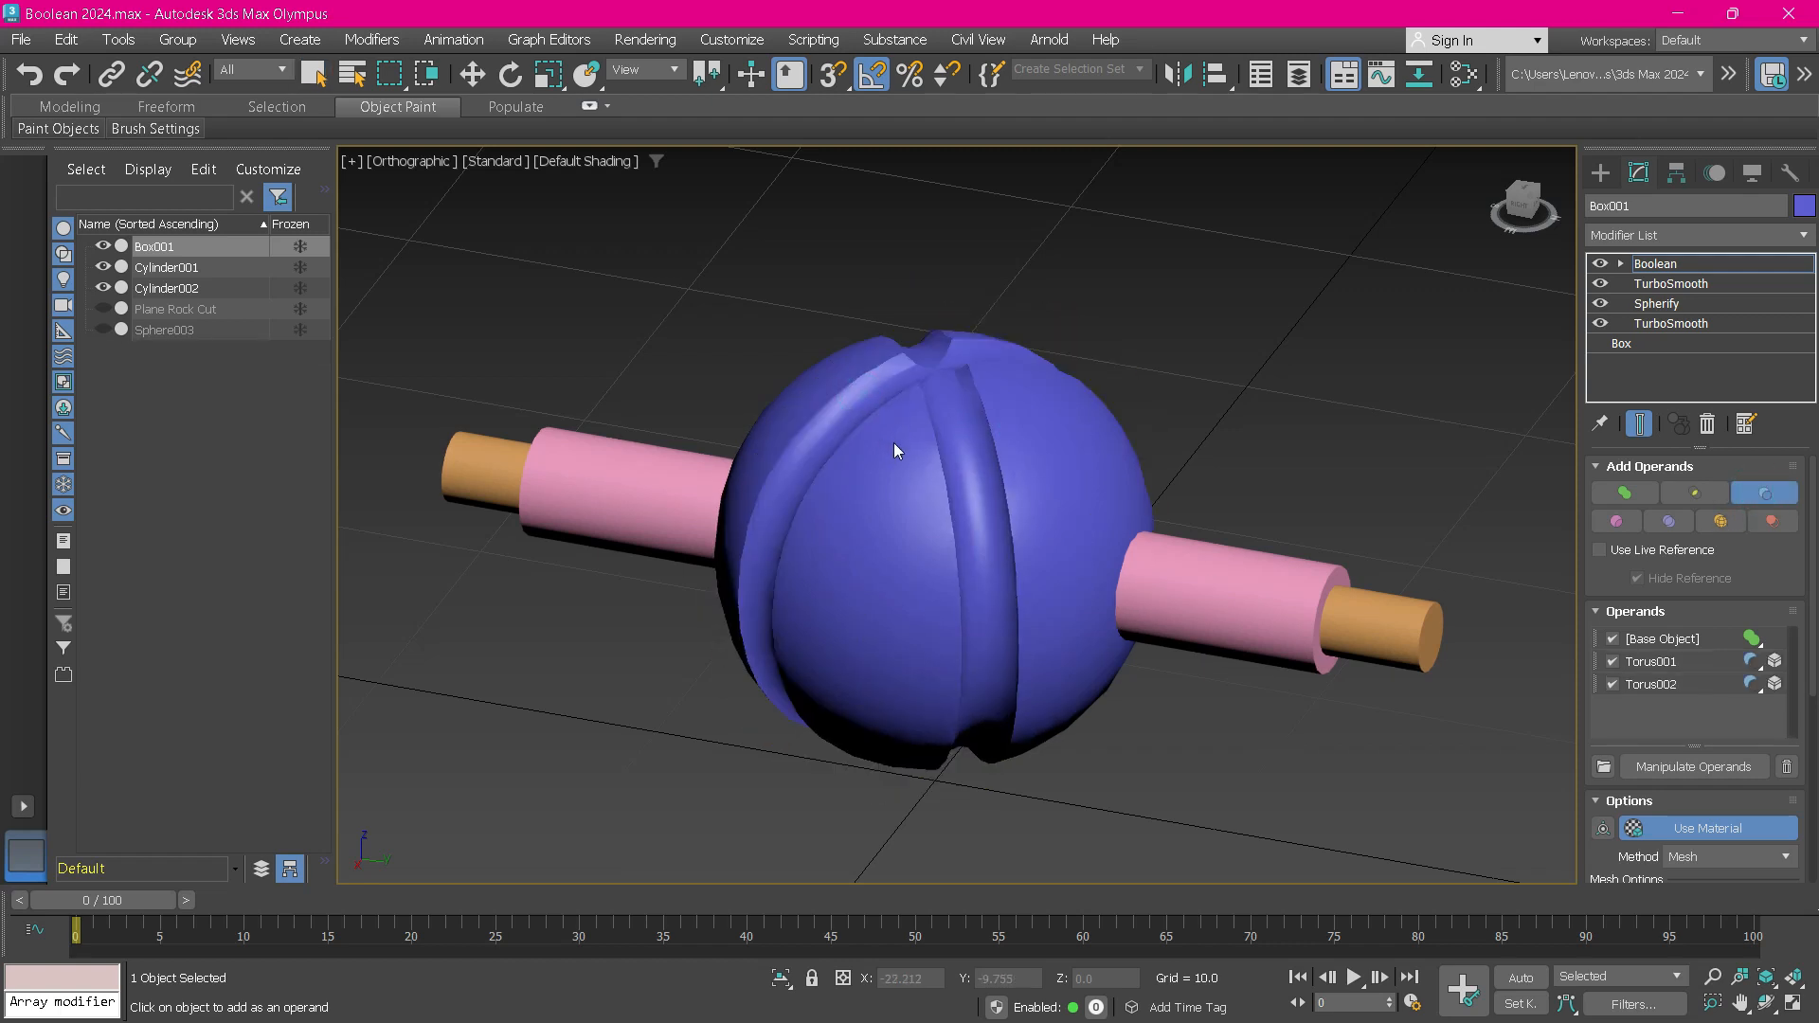
# Turn on Edged Faces with F4 to reveal the grooved sphere's polygon edges.
pyautogui.press('F4')
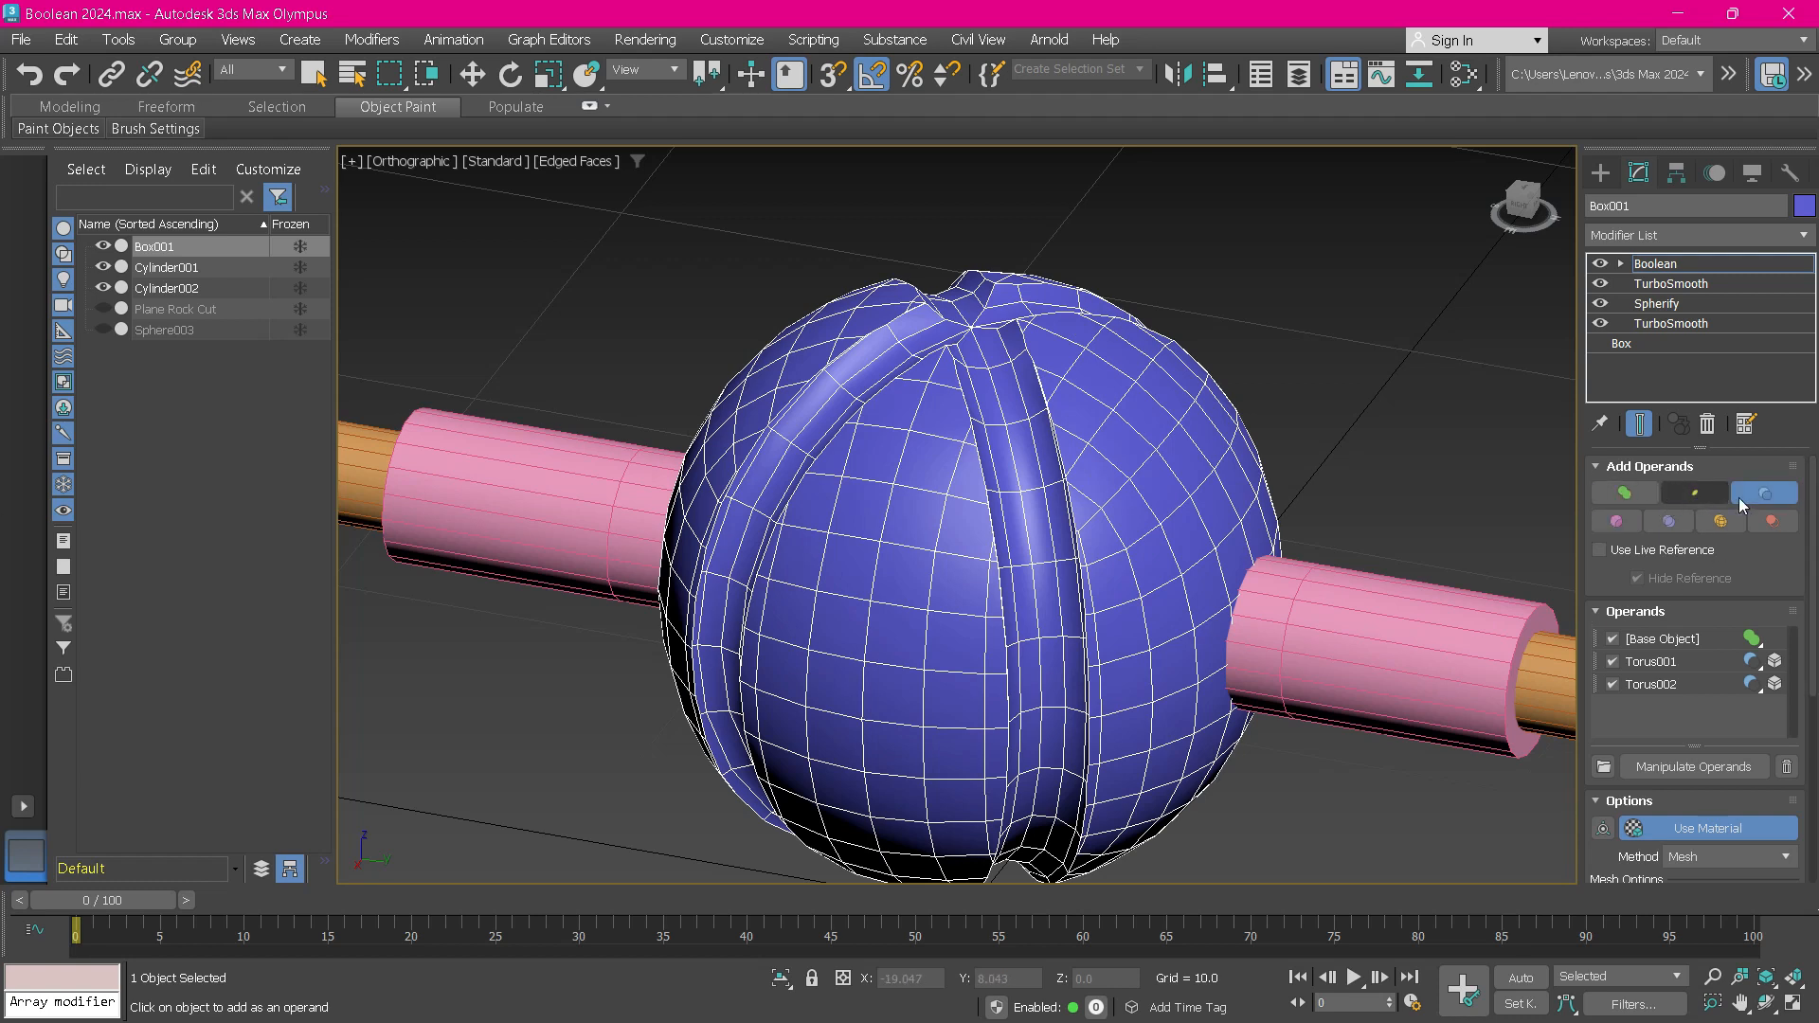
pyautogui.moveTo(1769, 521)
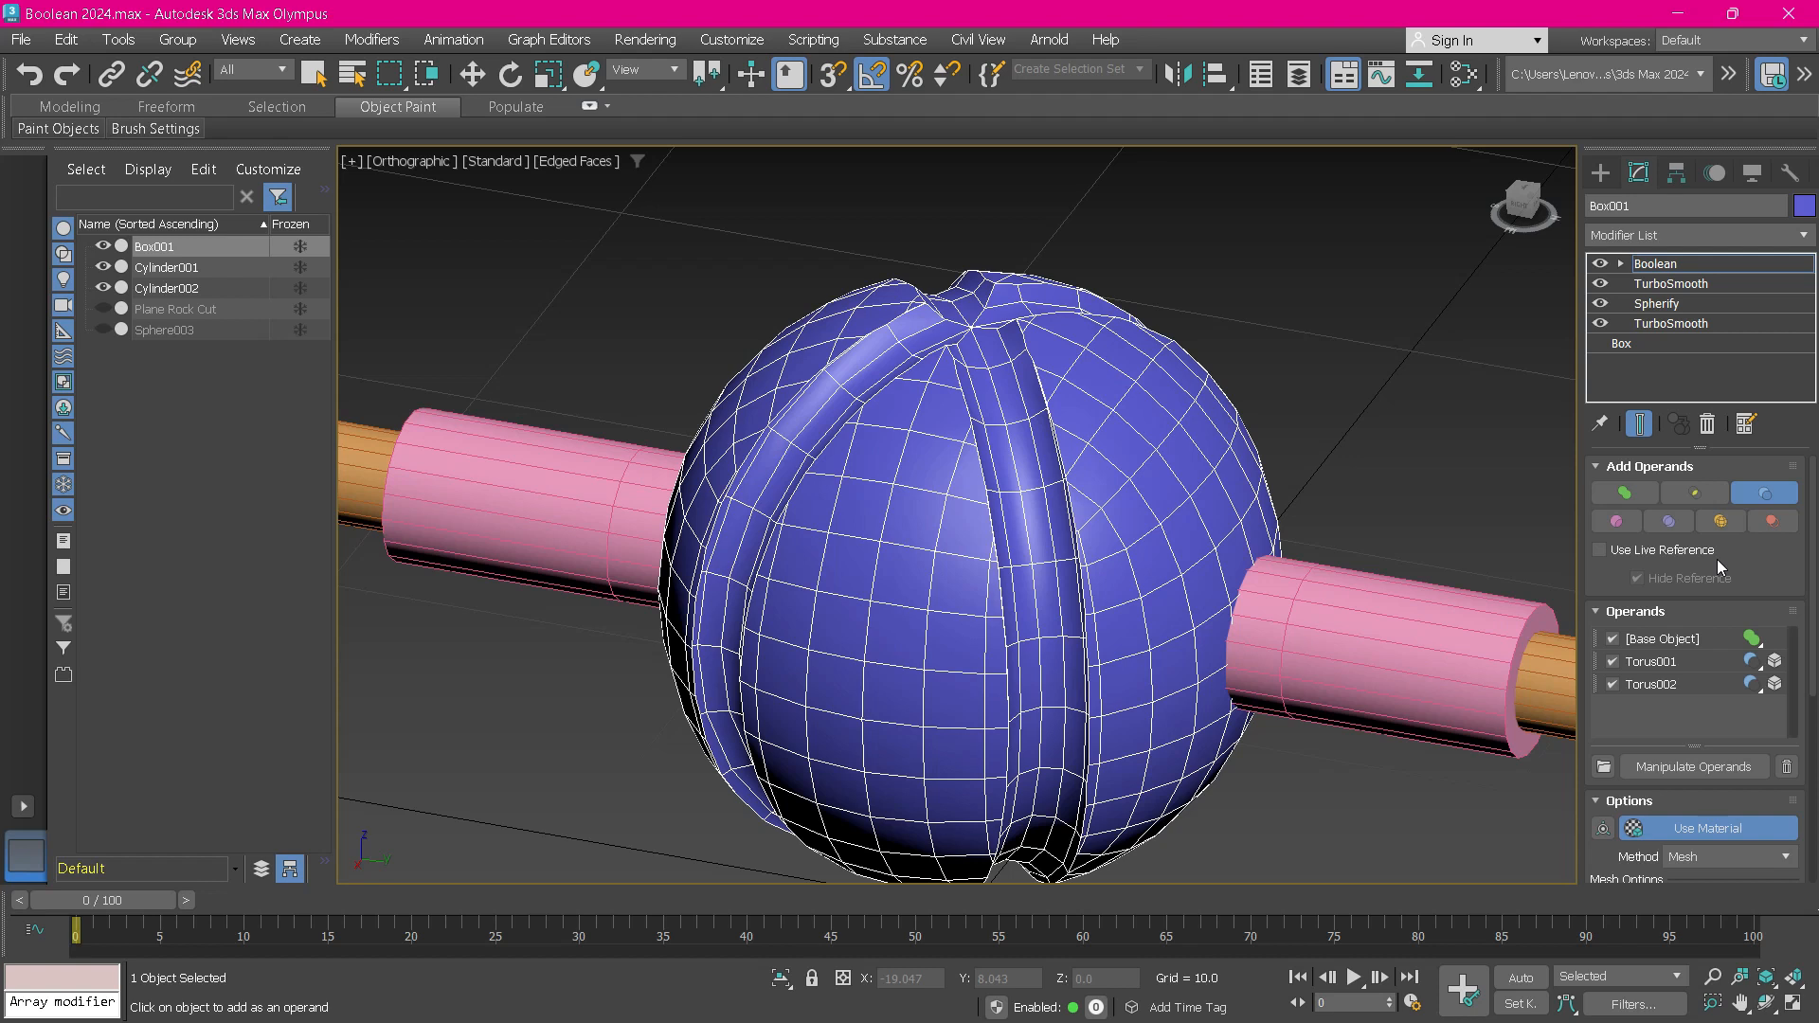
# Add Cylinder001 as a Union operand and Cylinder002 as a Subtract operand.
pyautogui.click(1427, 716)
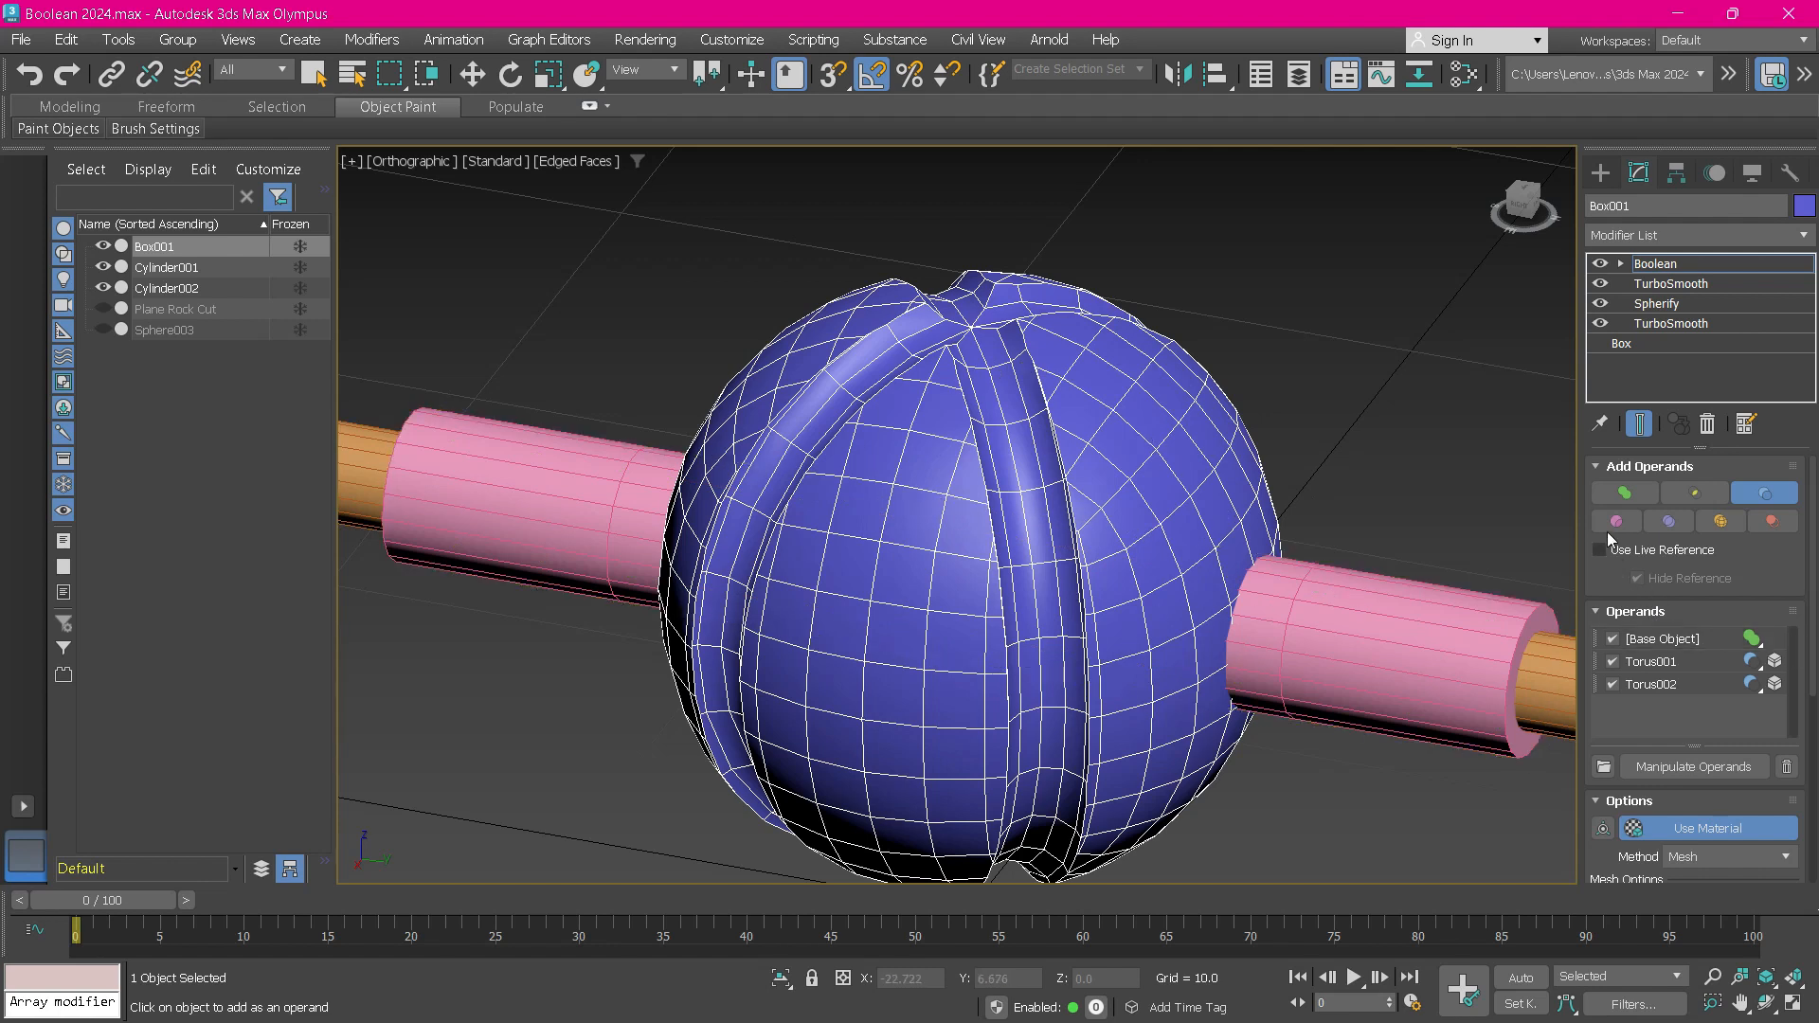
pyautogui.click(1305, 616)
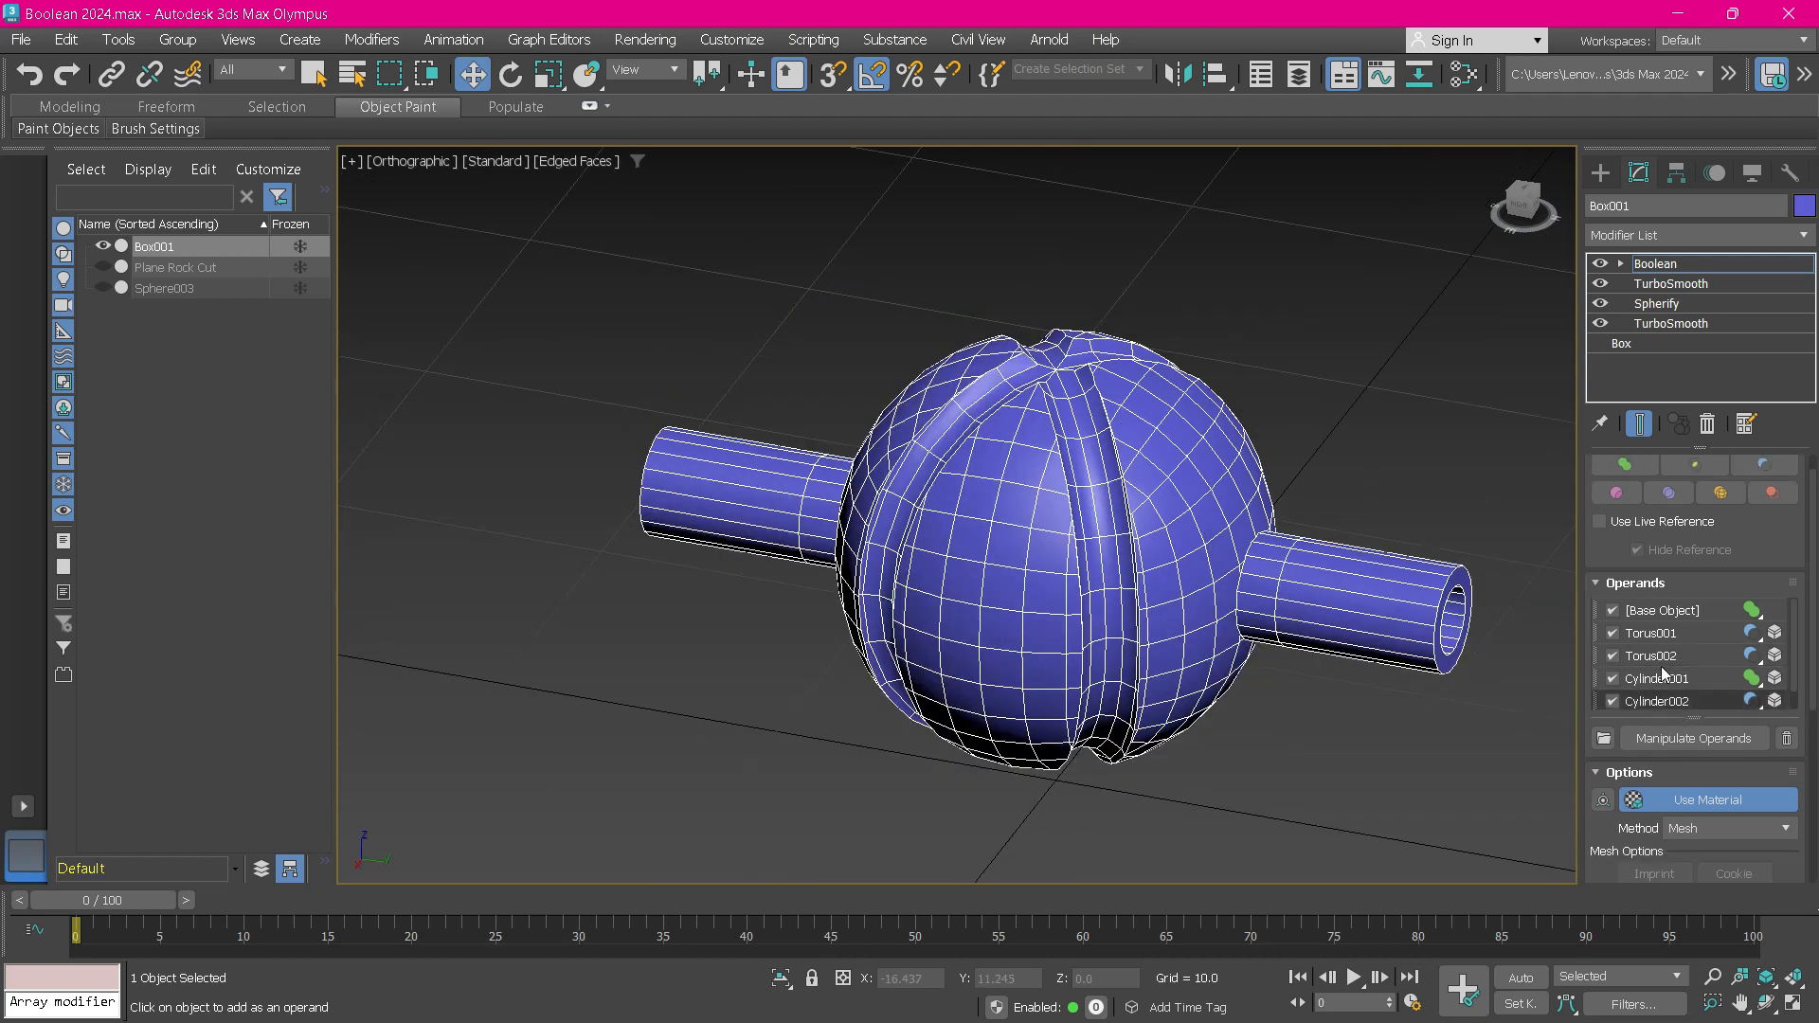
pyautogui.click(1655, 678)
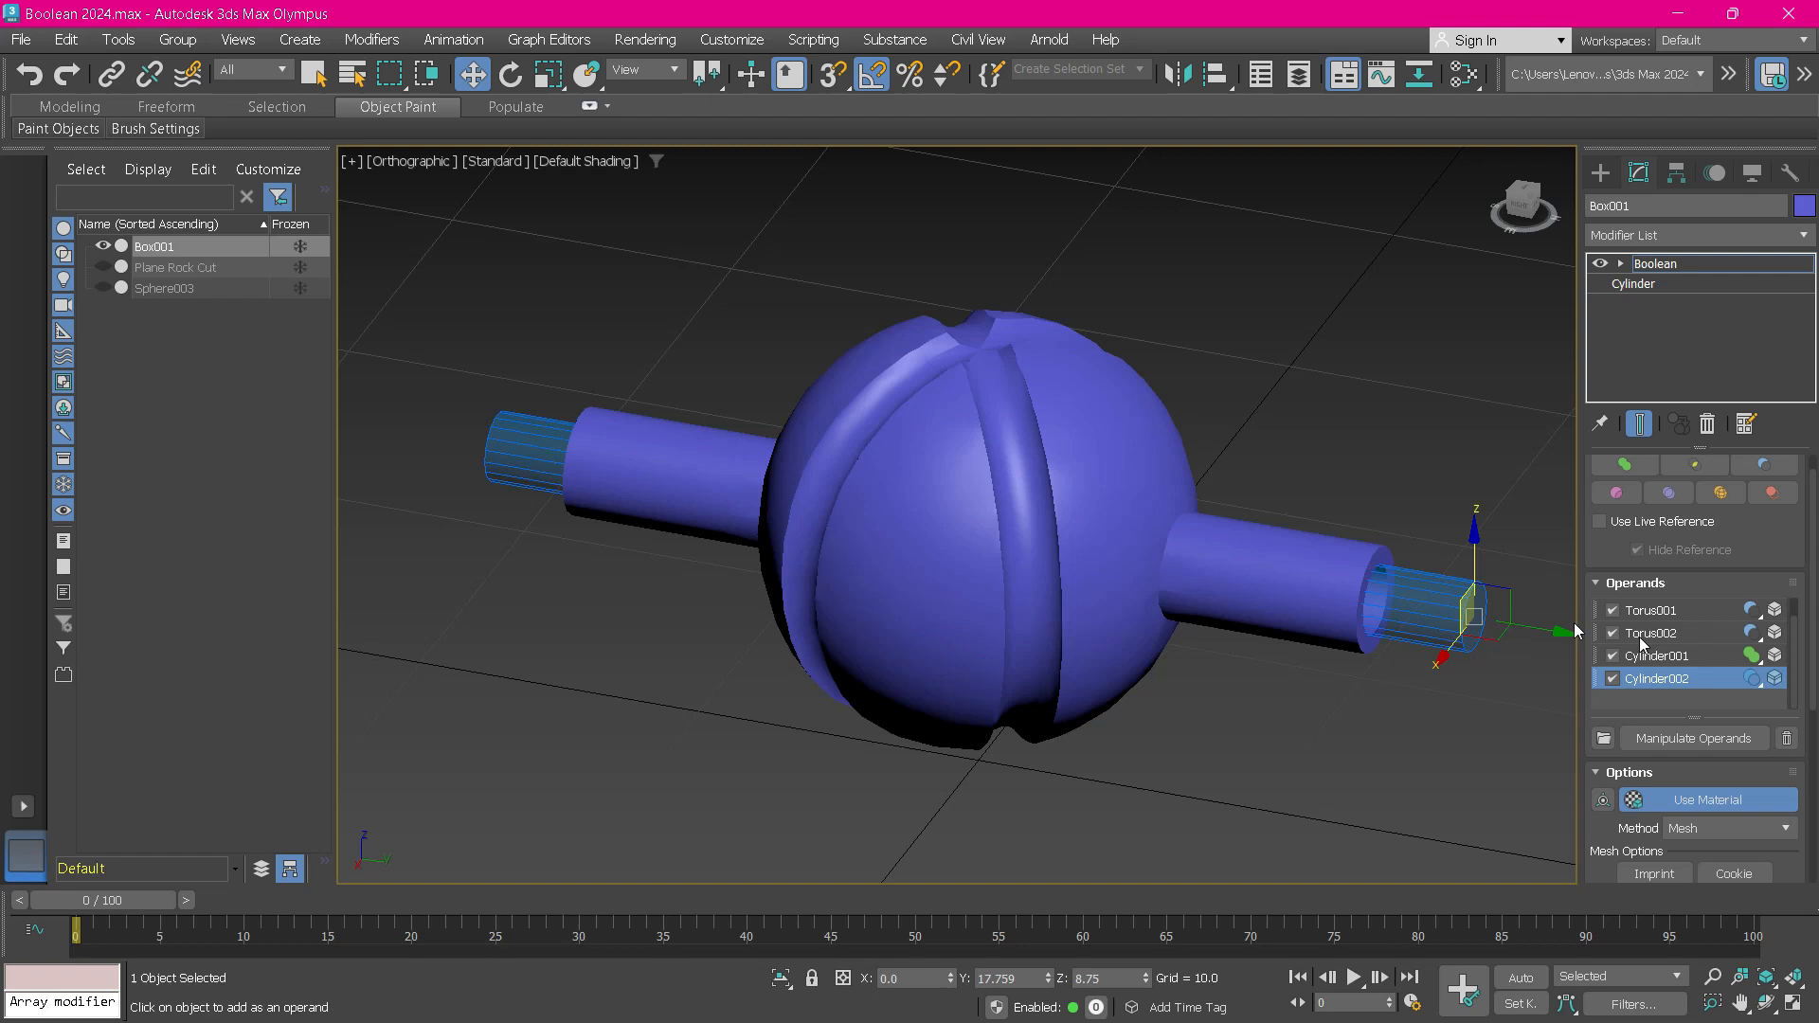
pyautogui.click(1649, 632)
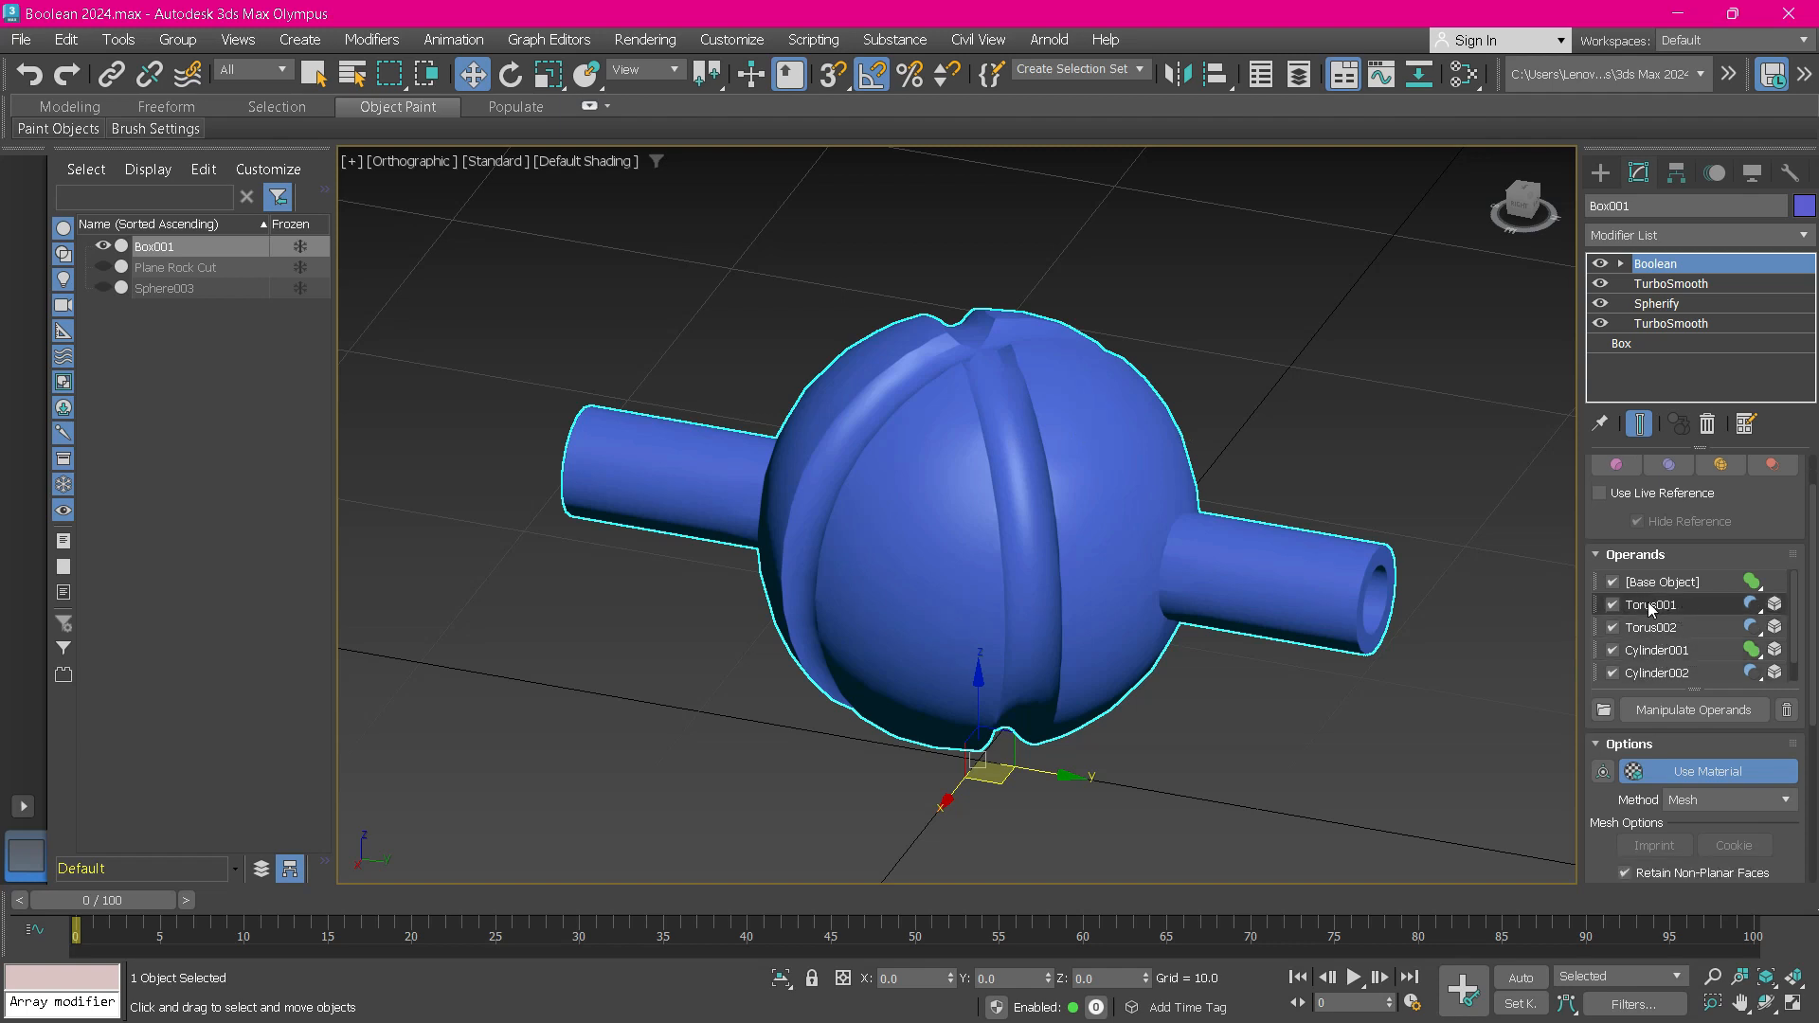
# Move Cylinder001 below Cylinder002 in the Operands list to make the shaft ends solid.
pyautogui.click(1649, 627)
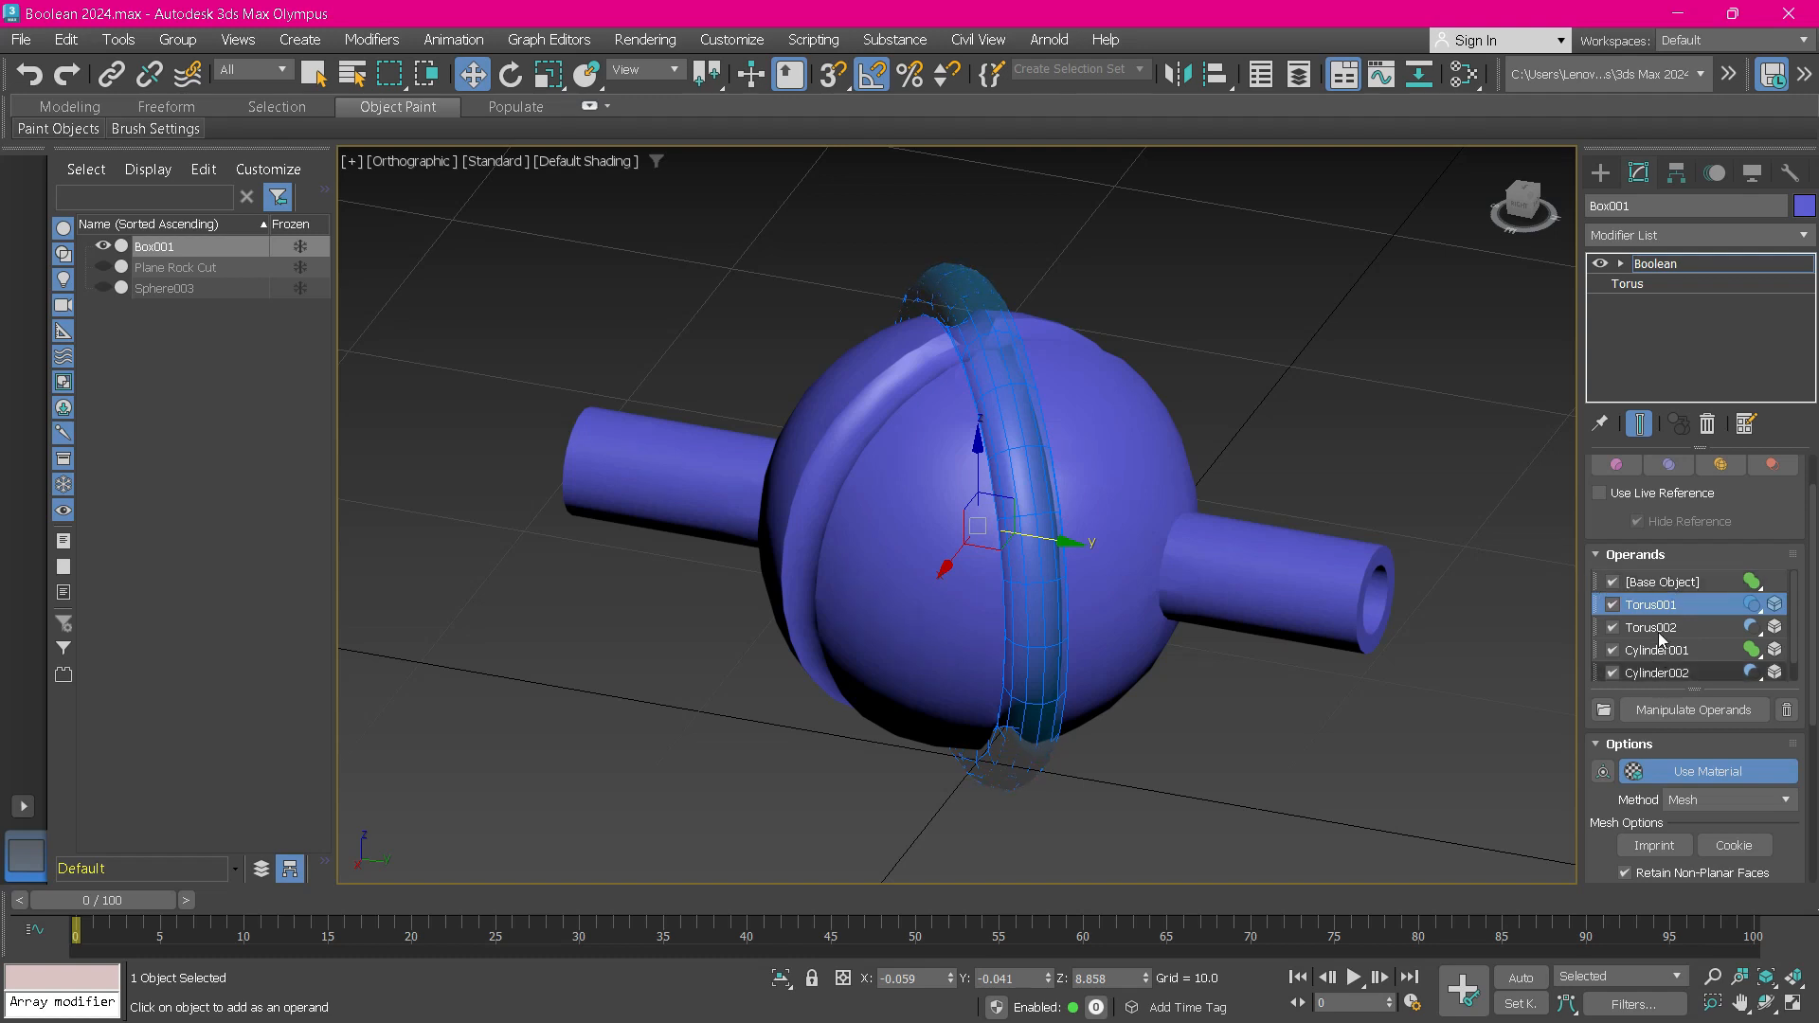
pyautogui.click(1664, 581)
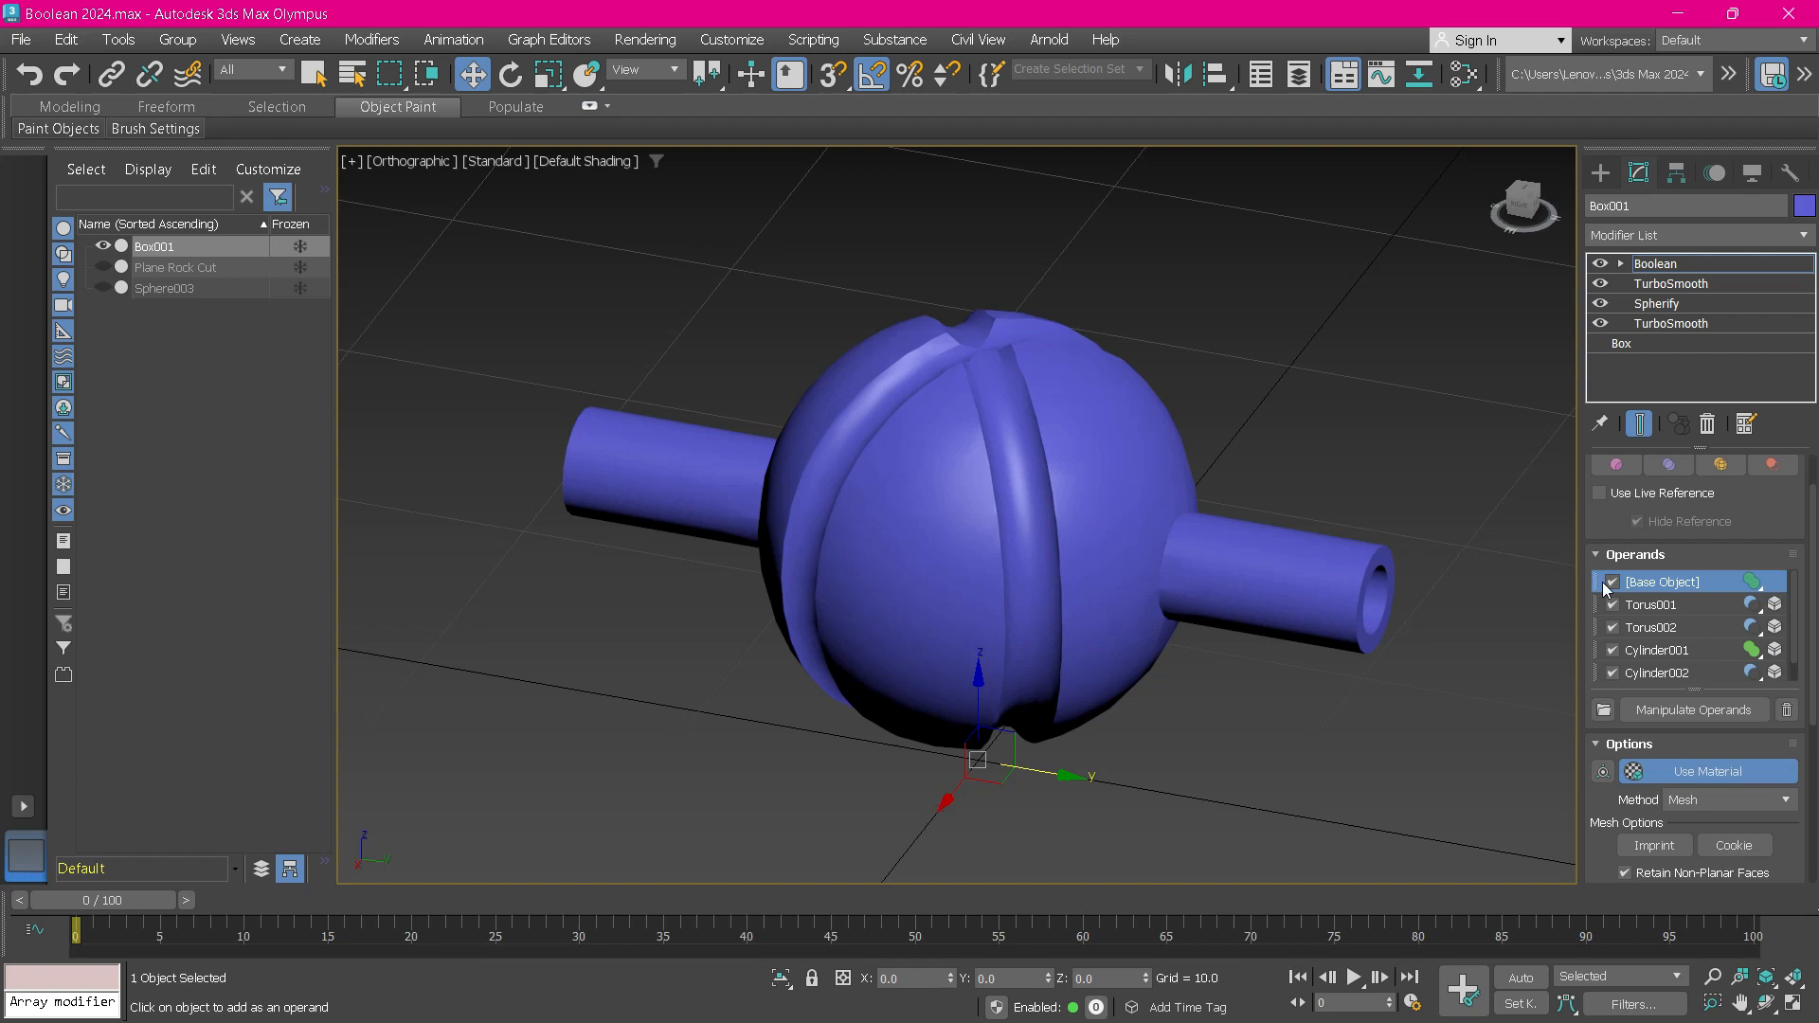
pyautogui.click(1650, 605)
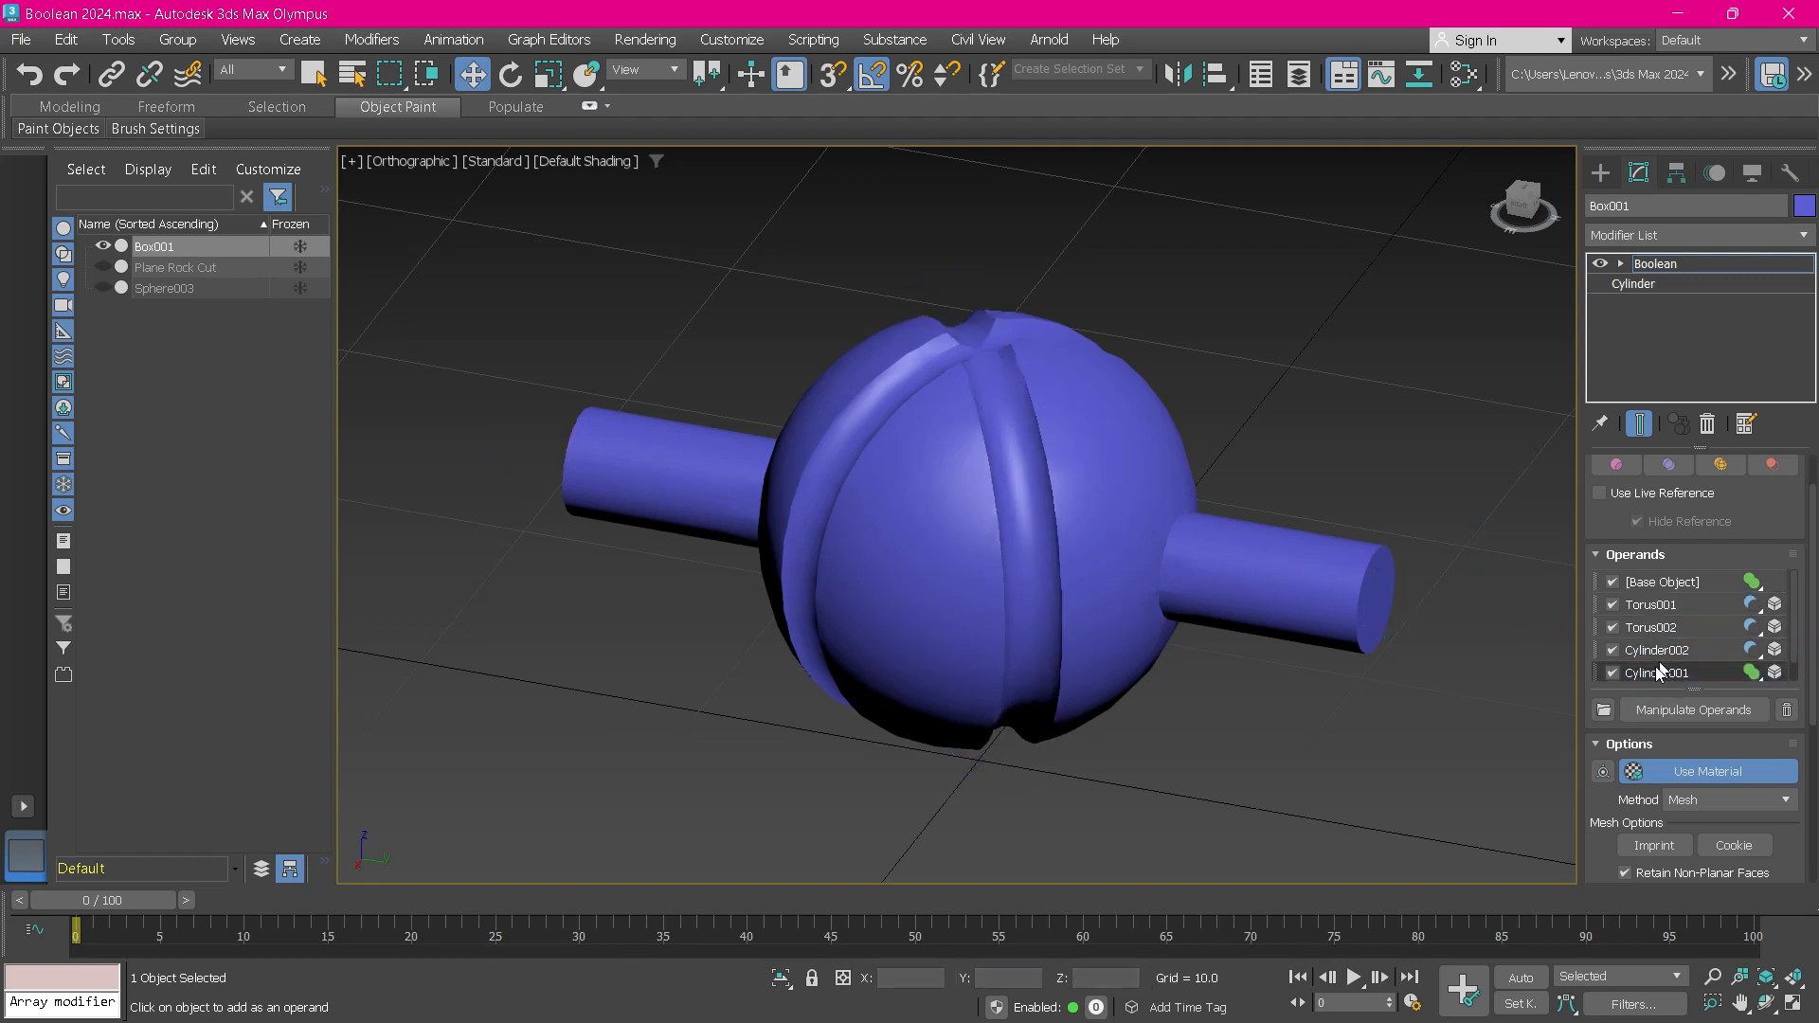
pyautogui.click(1613, 673)
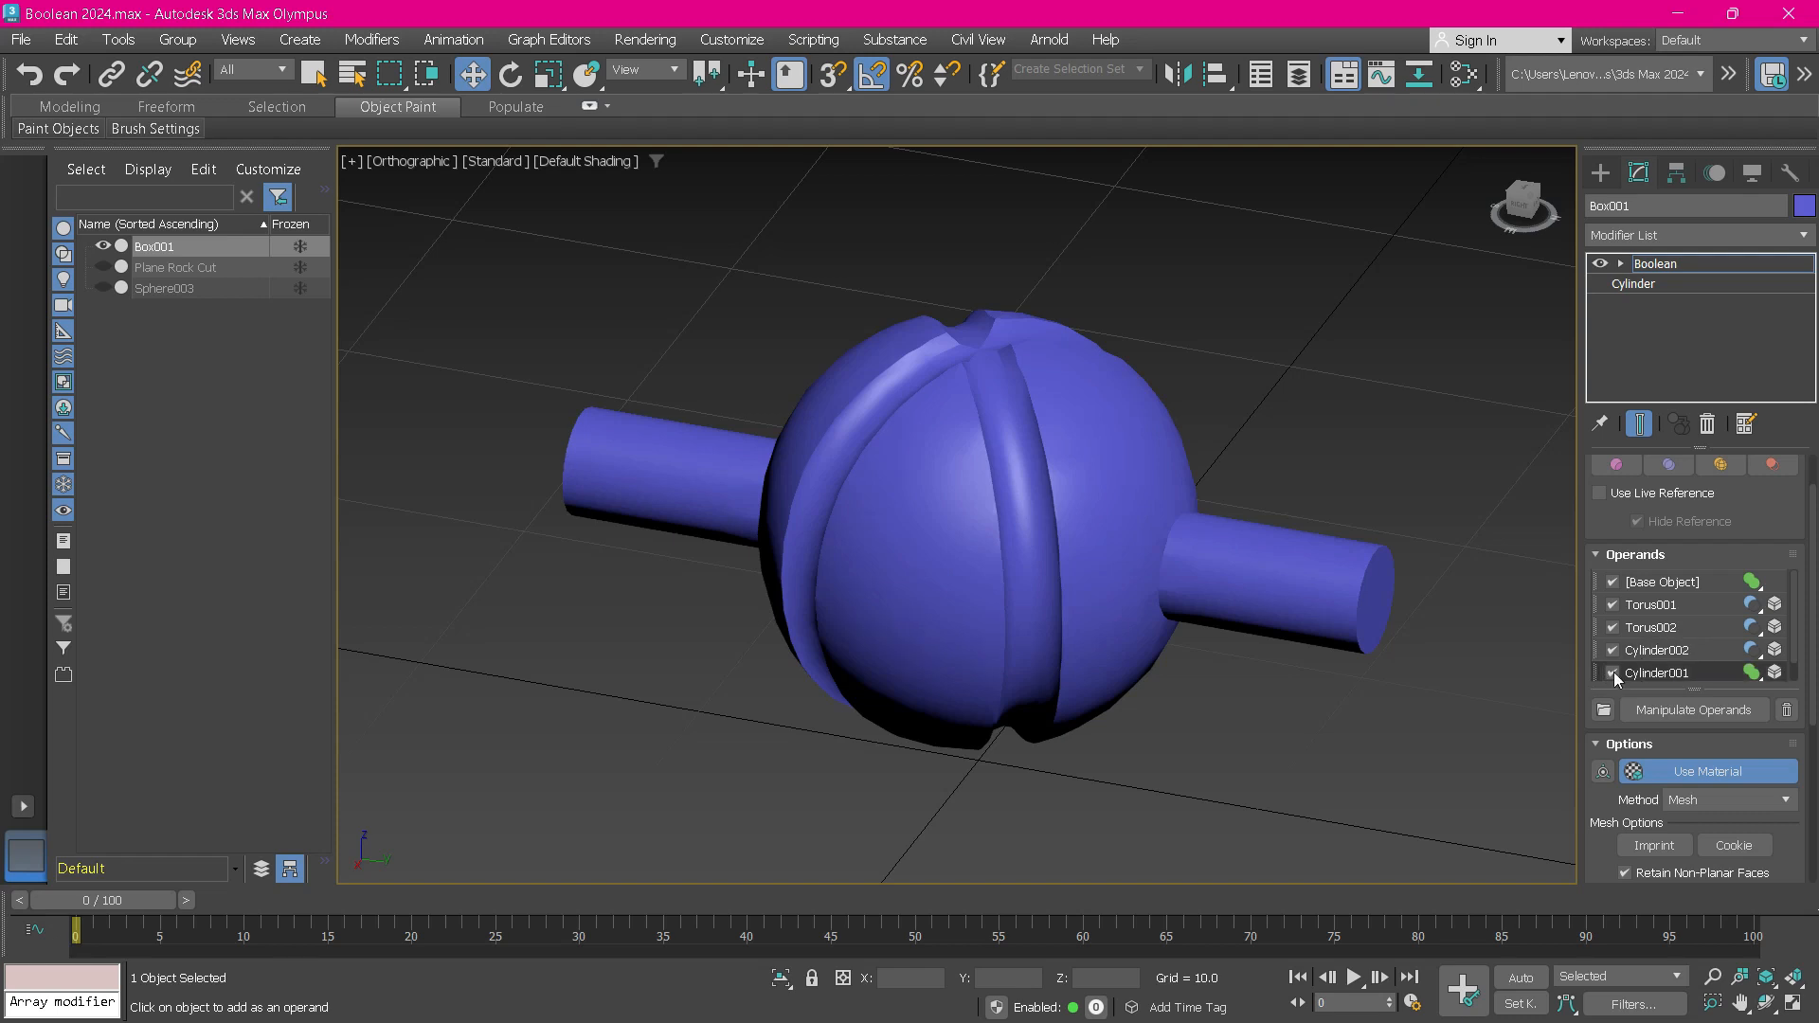
pyautogui.click(1658, 650)
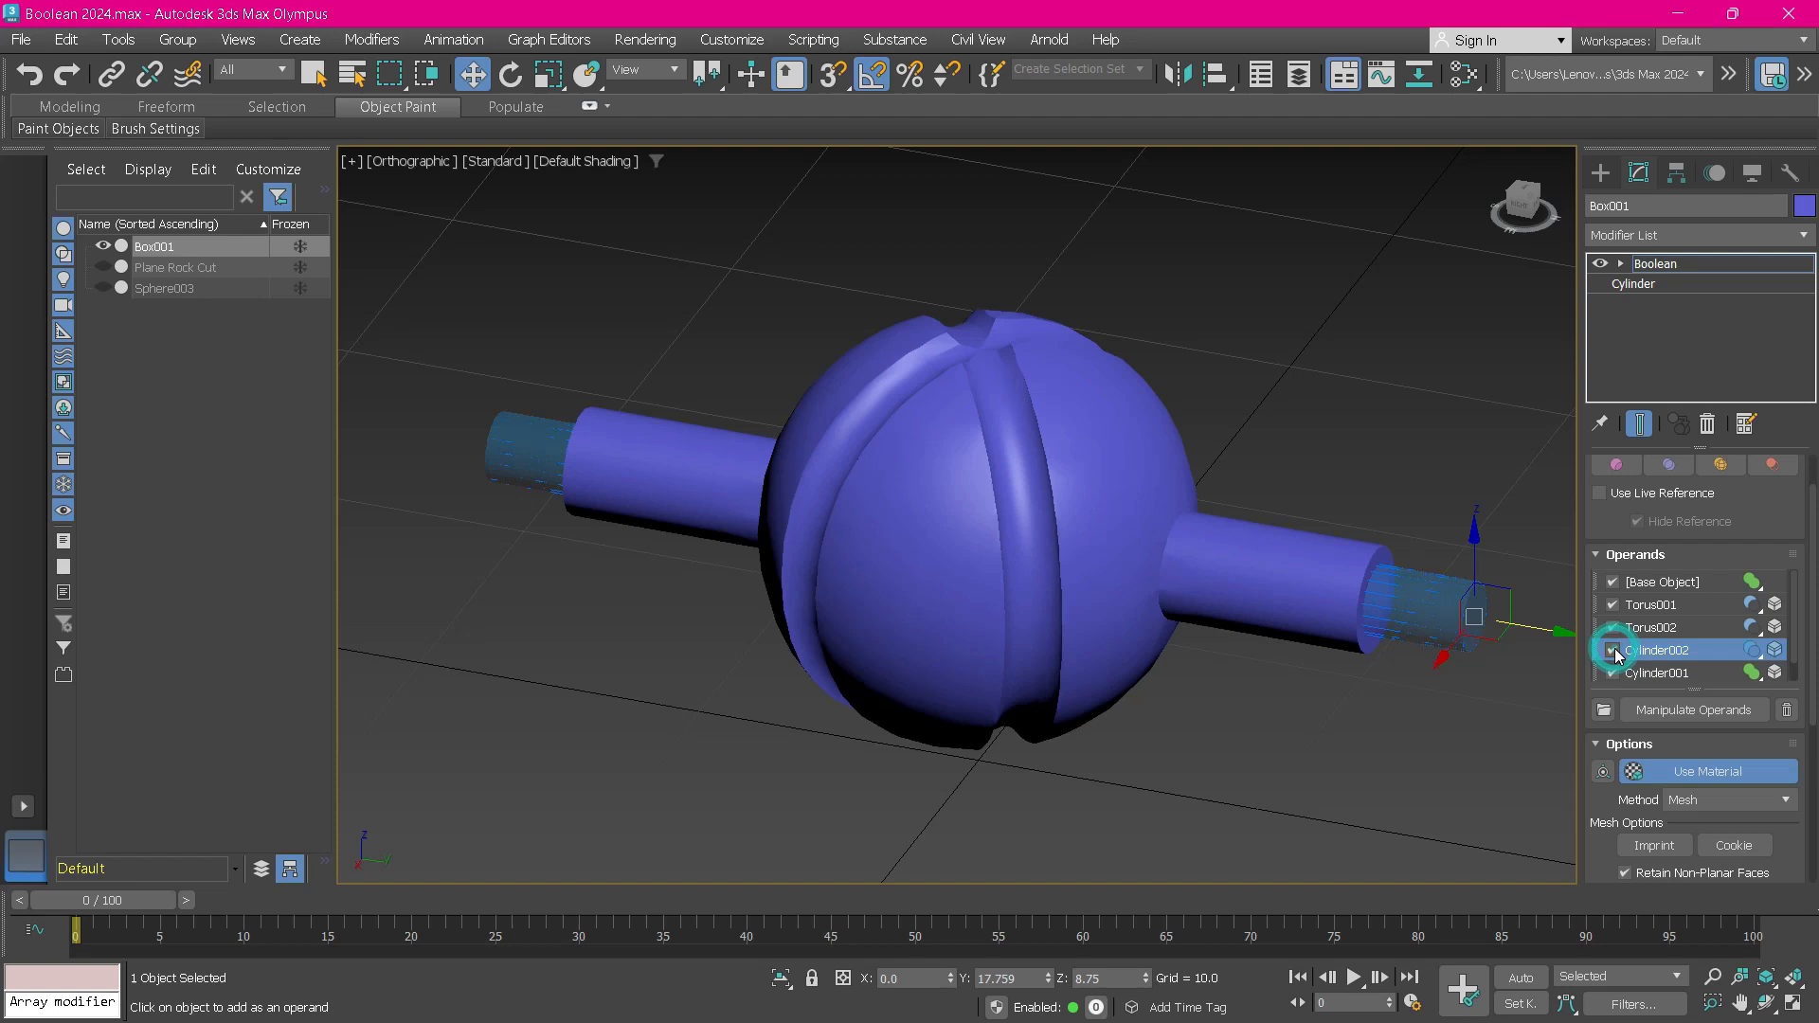
# Put Cylinder002 back below Cylinder001 so the shaft ends are hollow again.
pyautogui.click(1613, 650)
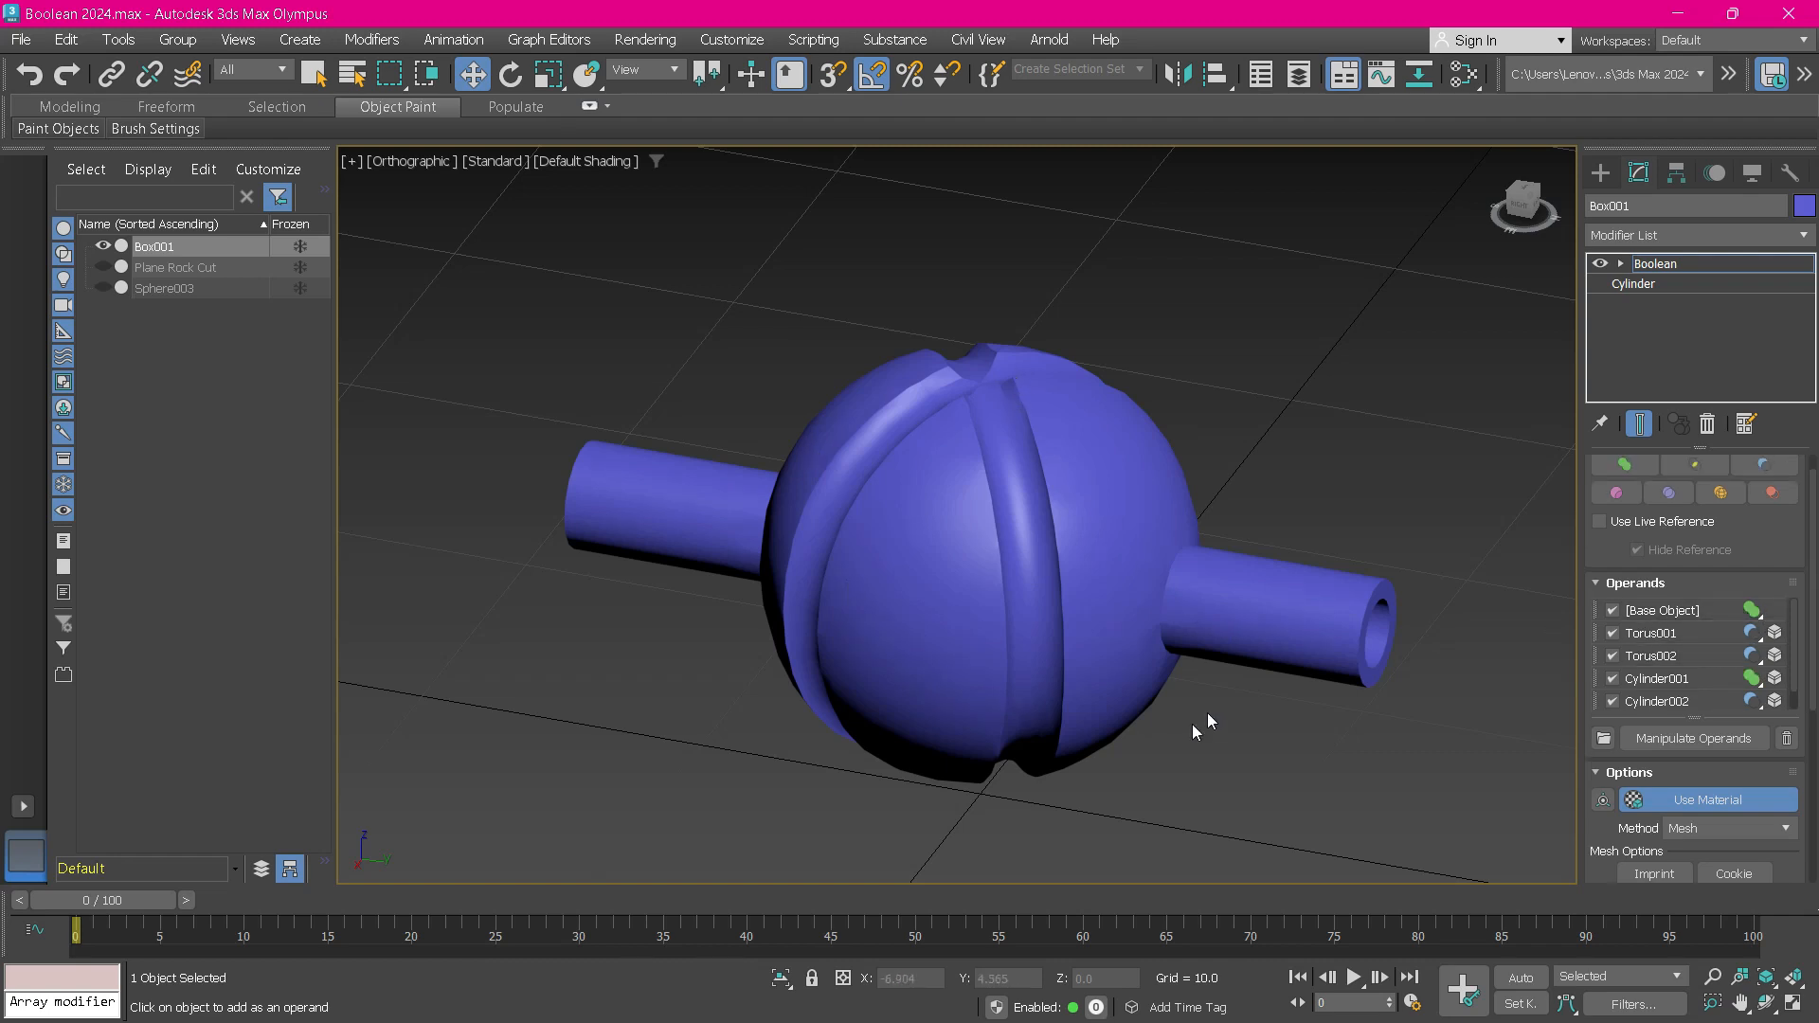
pyautogui.moveTo(1039, 594)
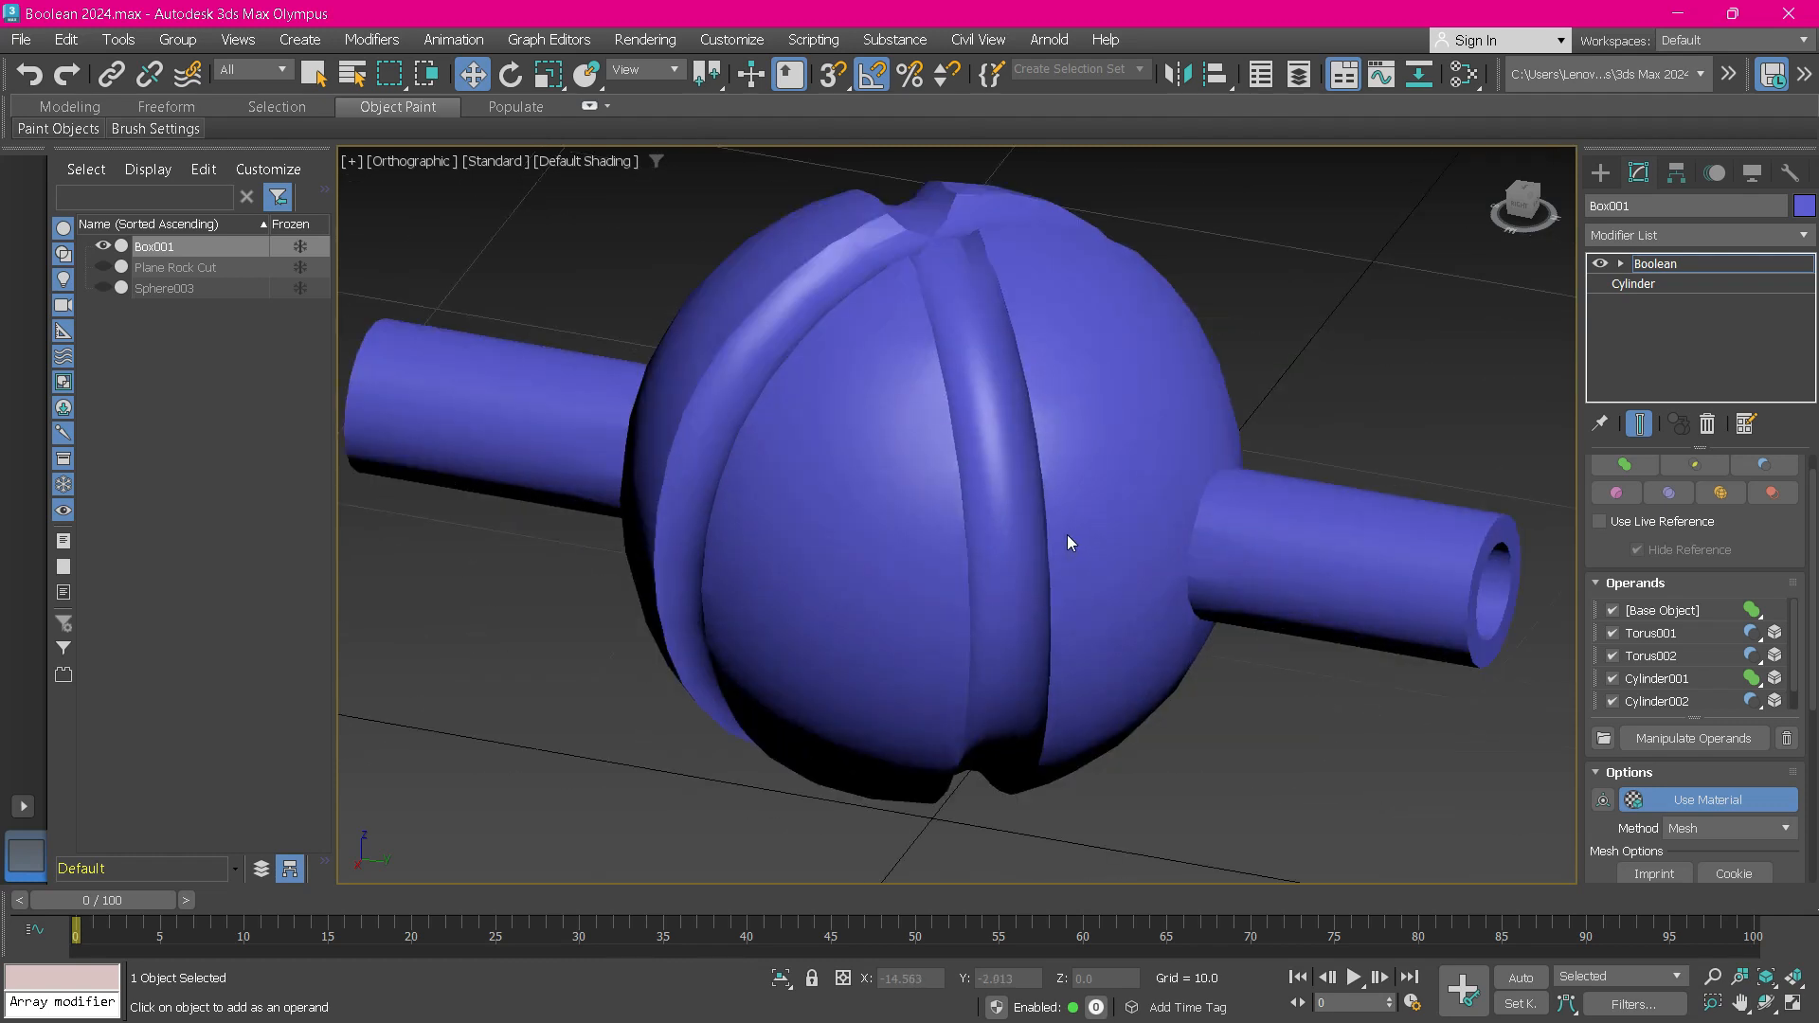
pyautogui.moveTo(1106, 554)
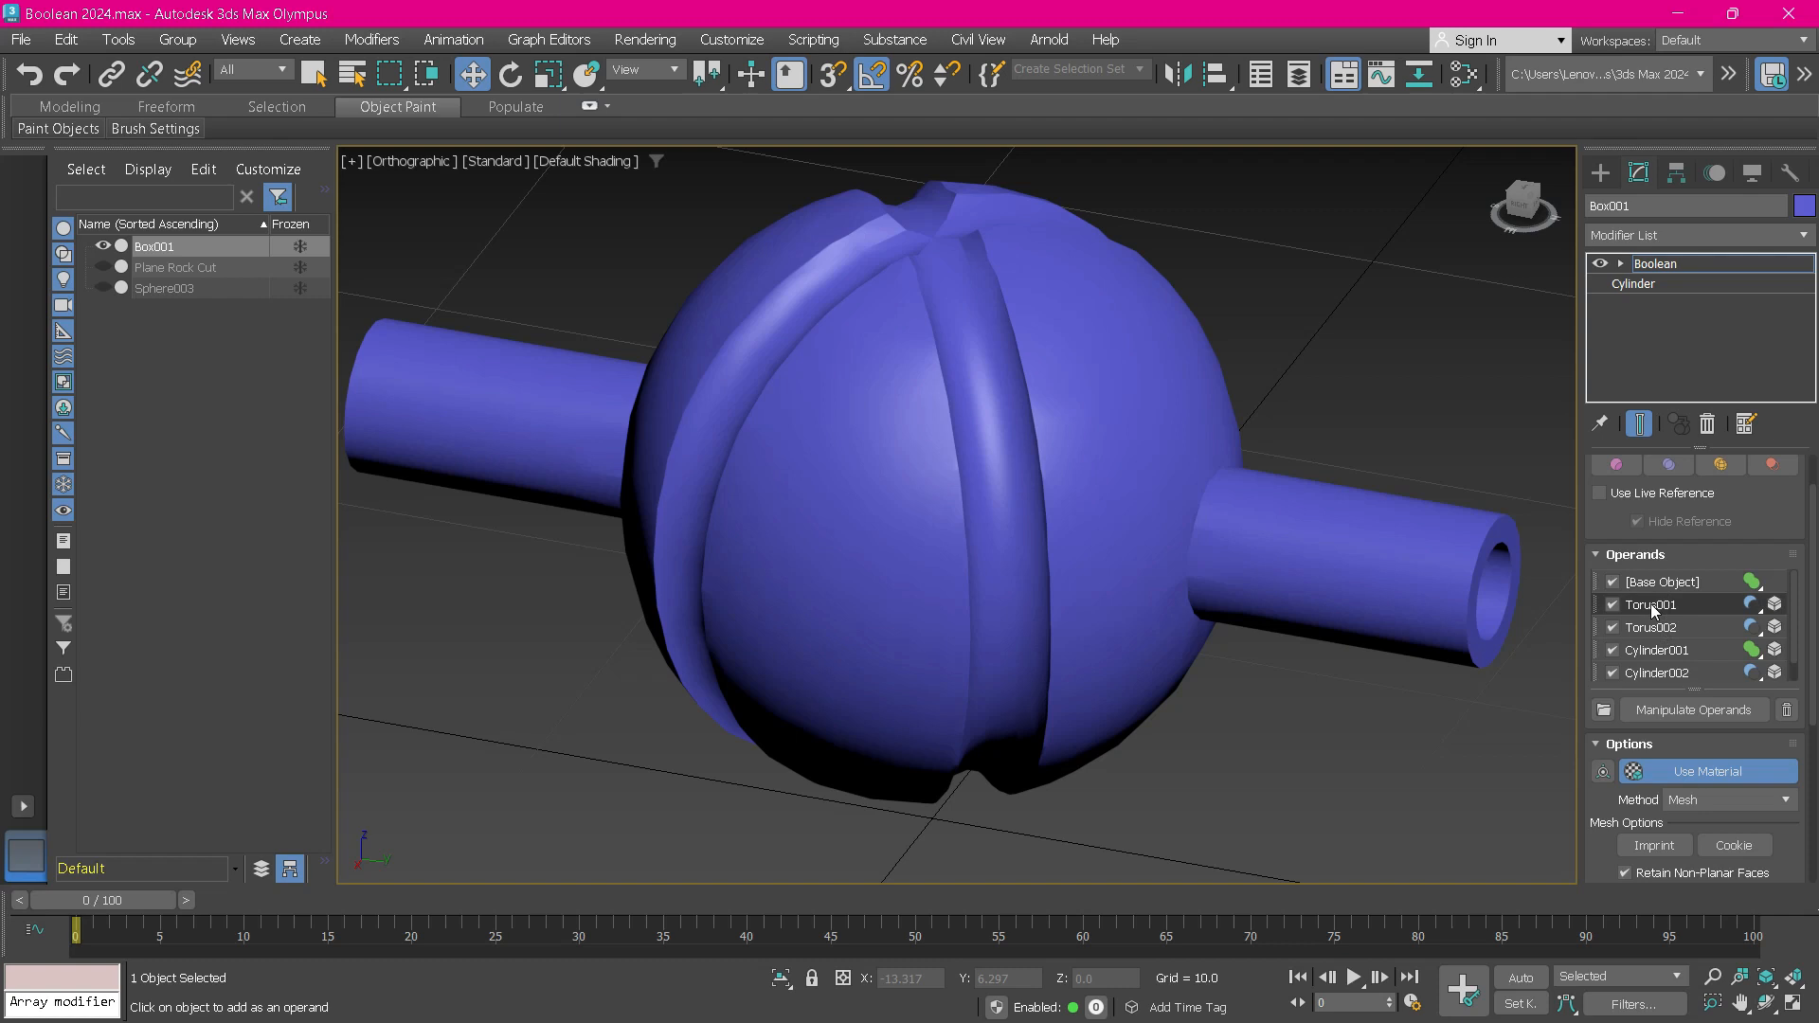
pyautogui.moveTo(1647, 619)
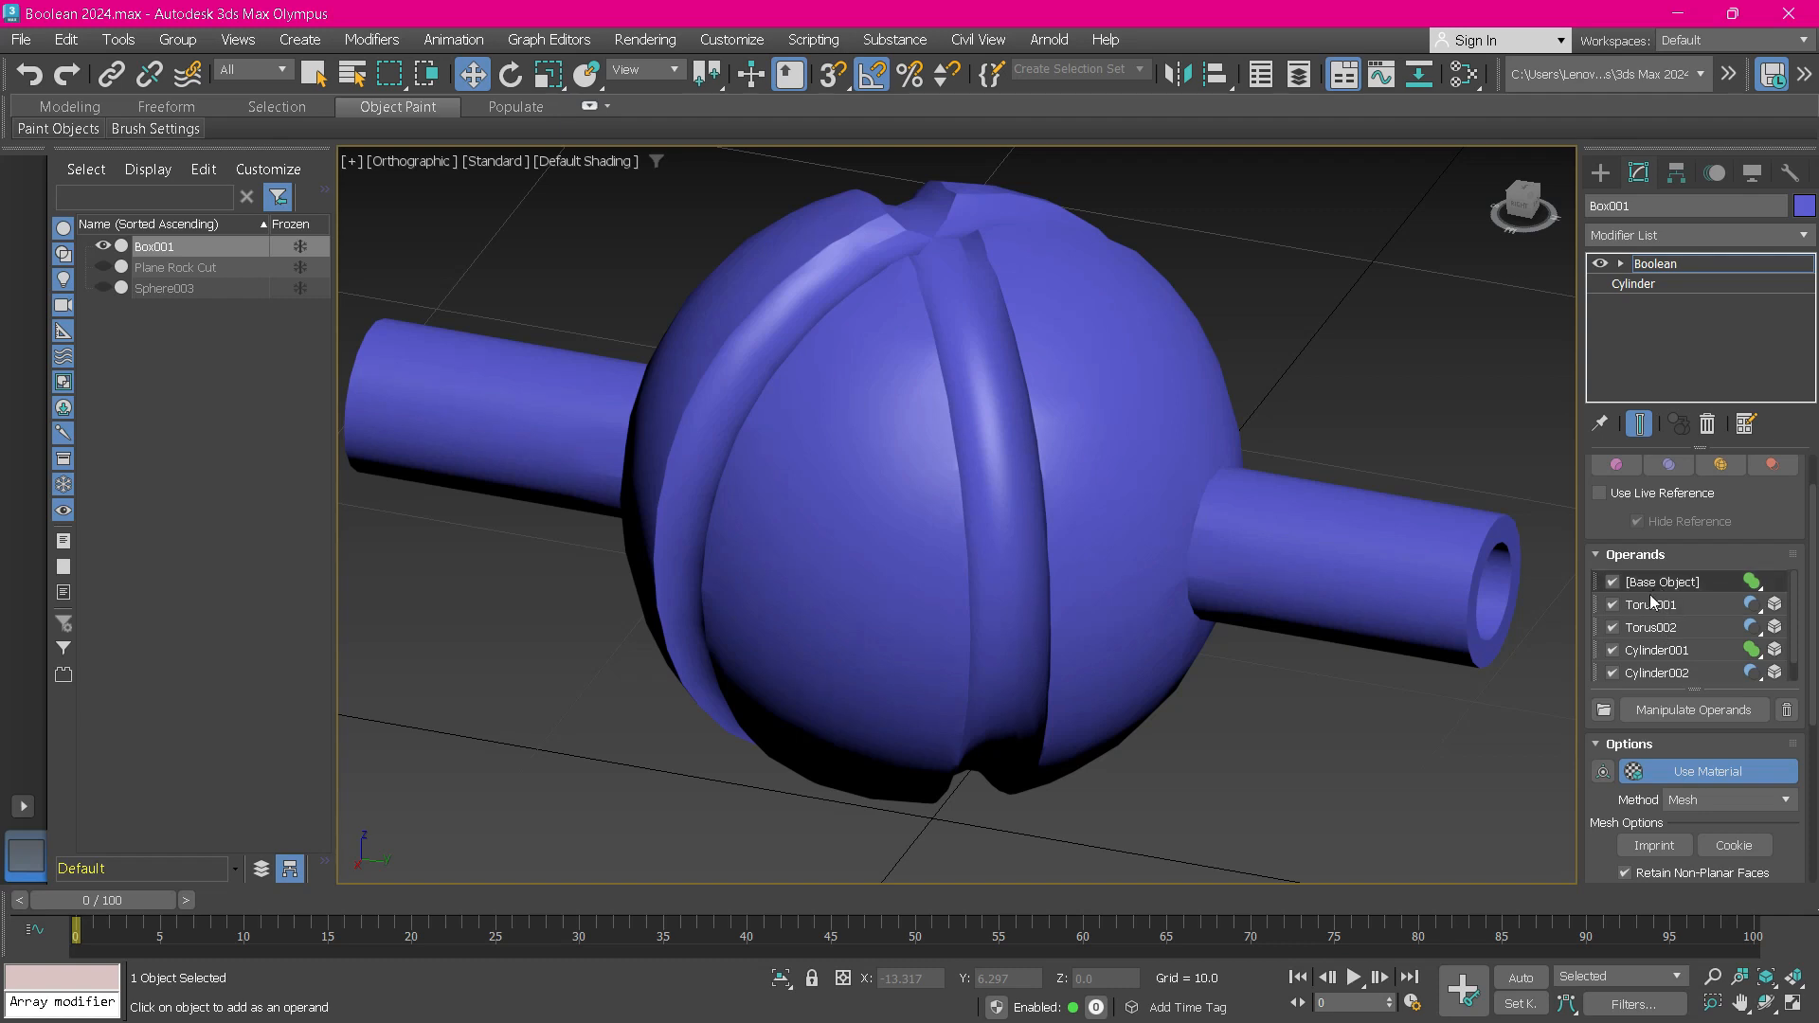
pyautogui.click(1650, 604)
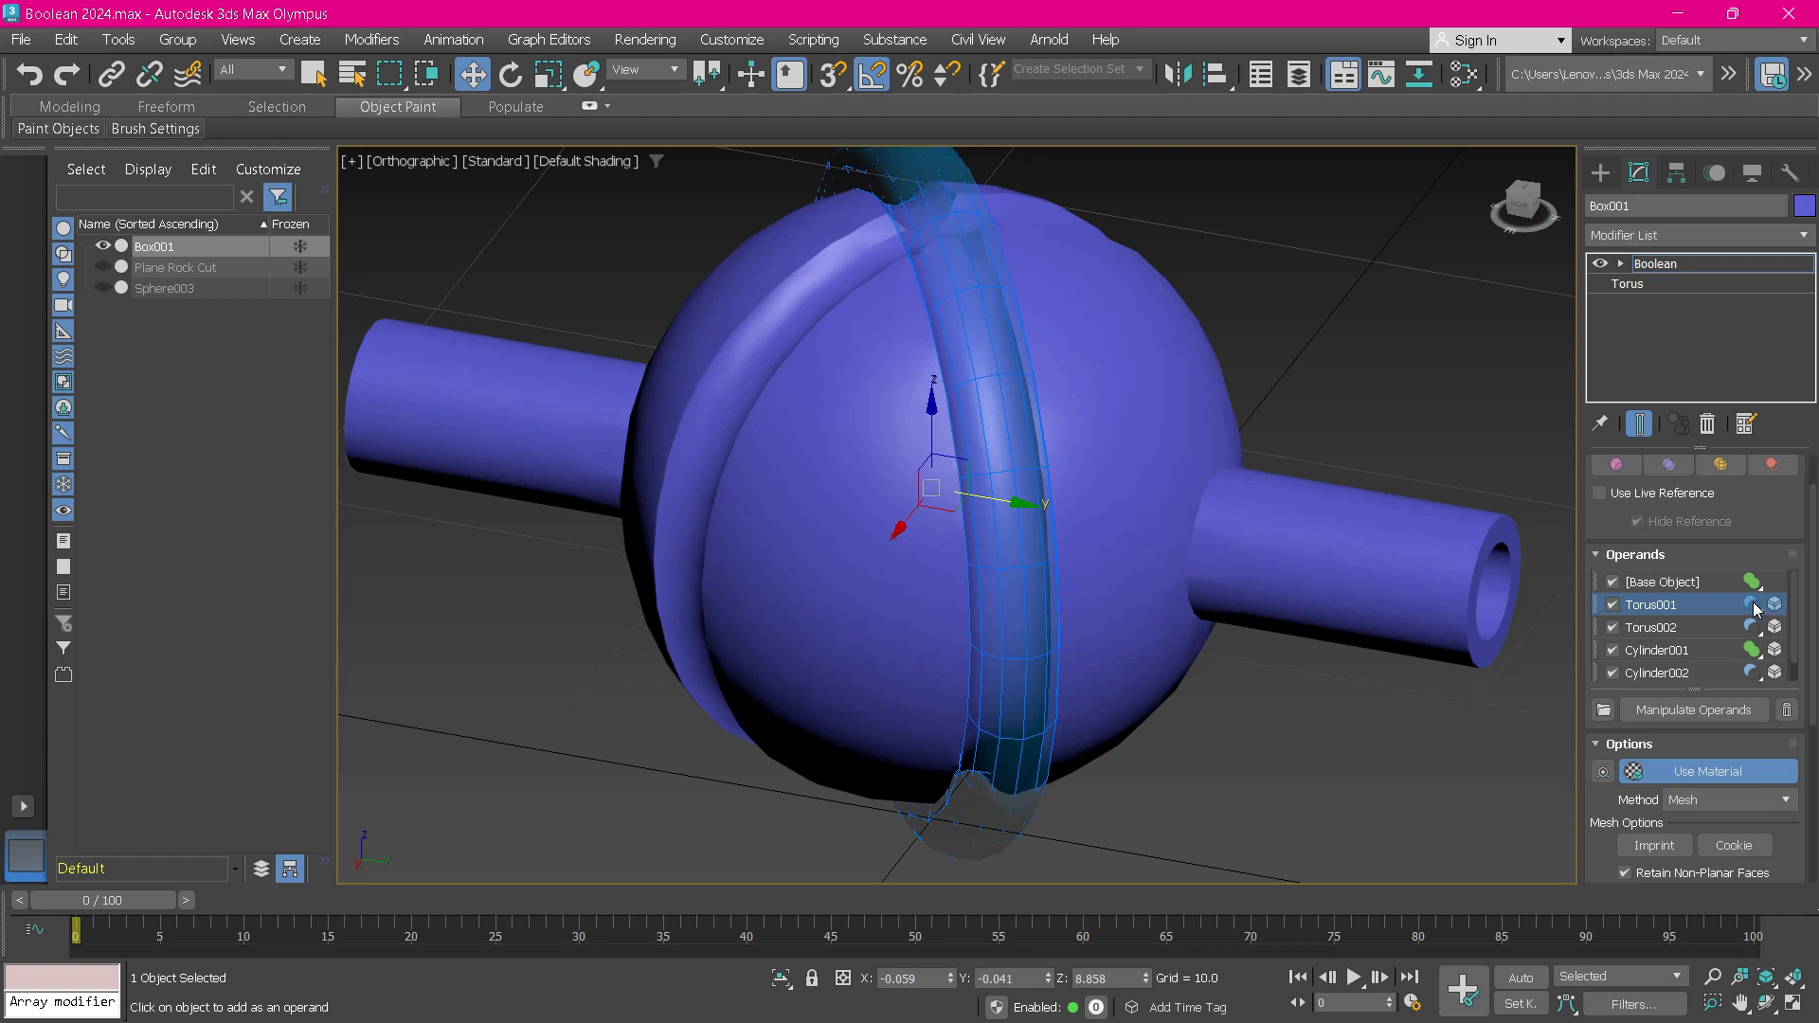
pyautogui.click(1773, 604)
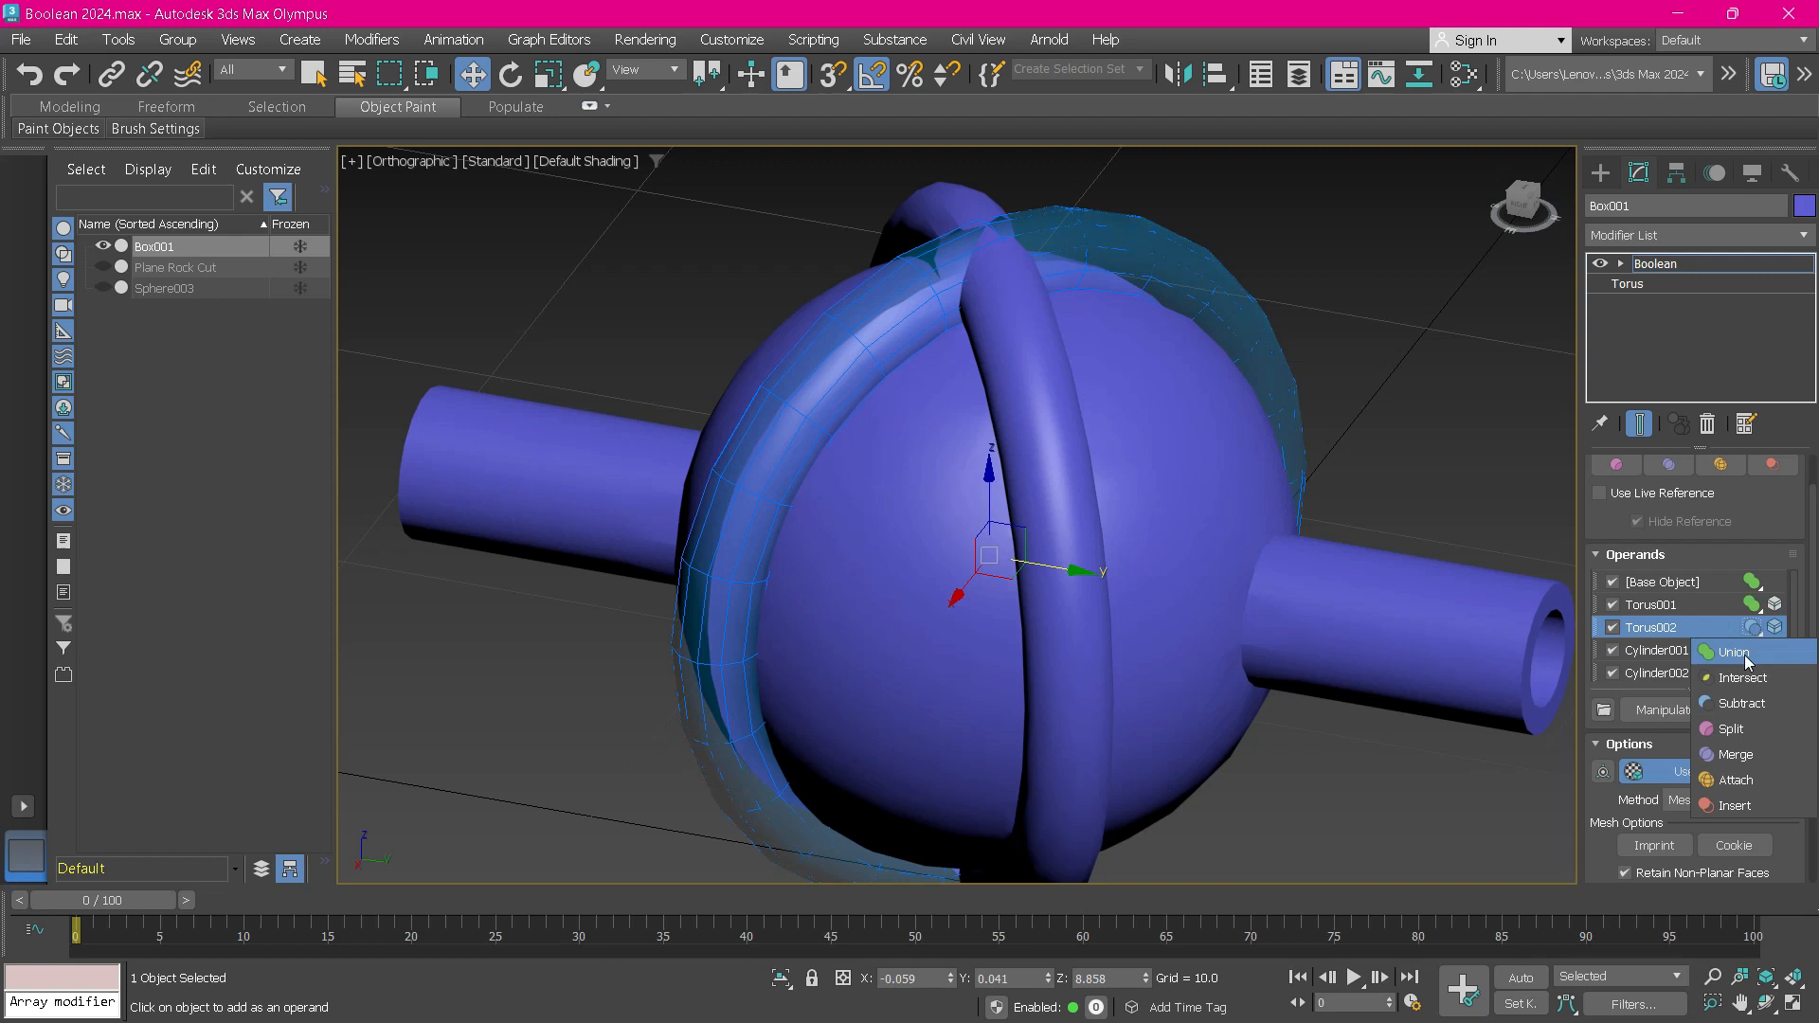
pyautogui.click(1732, 652)
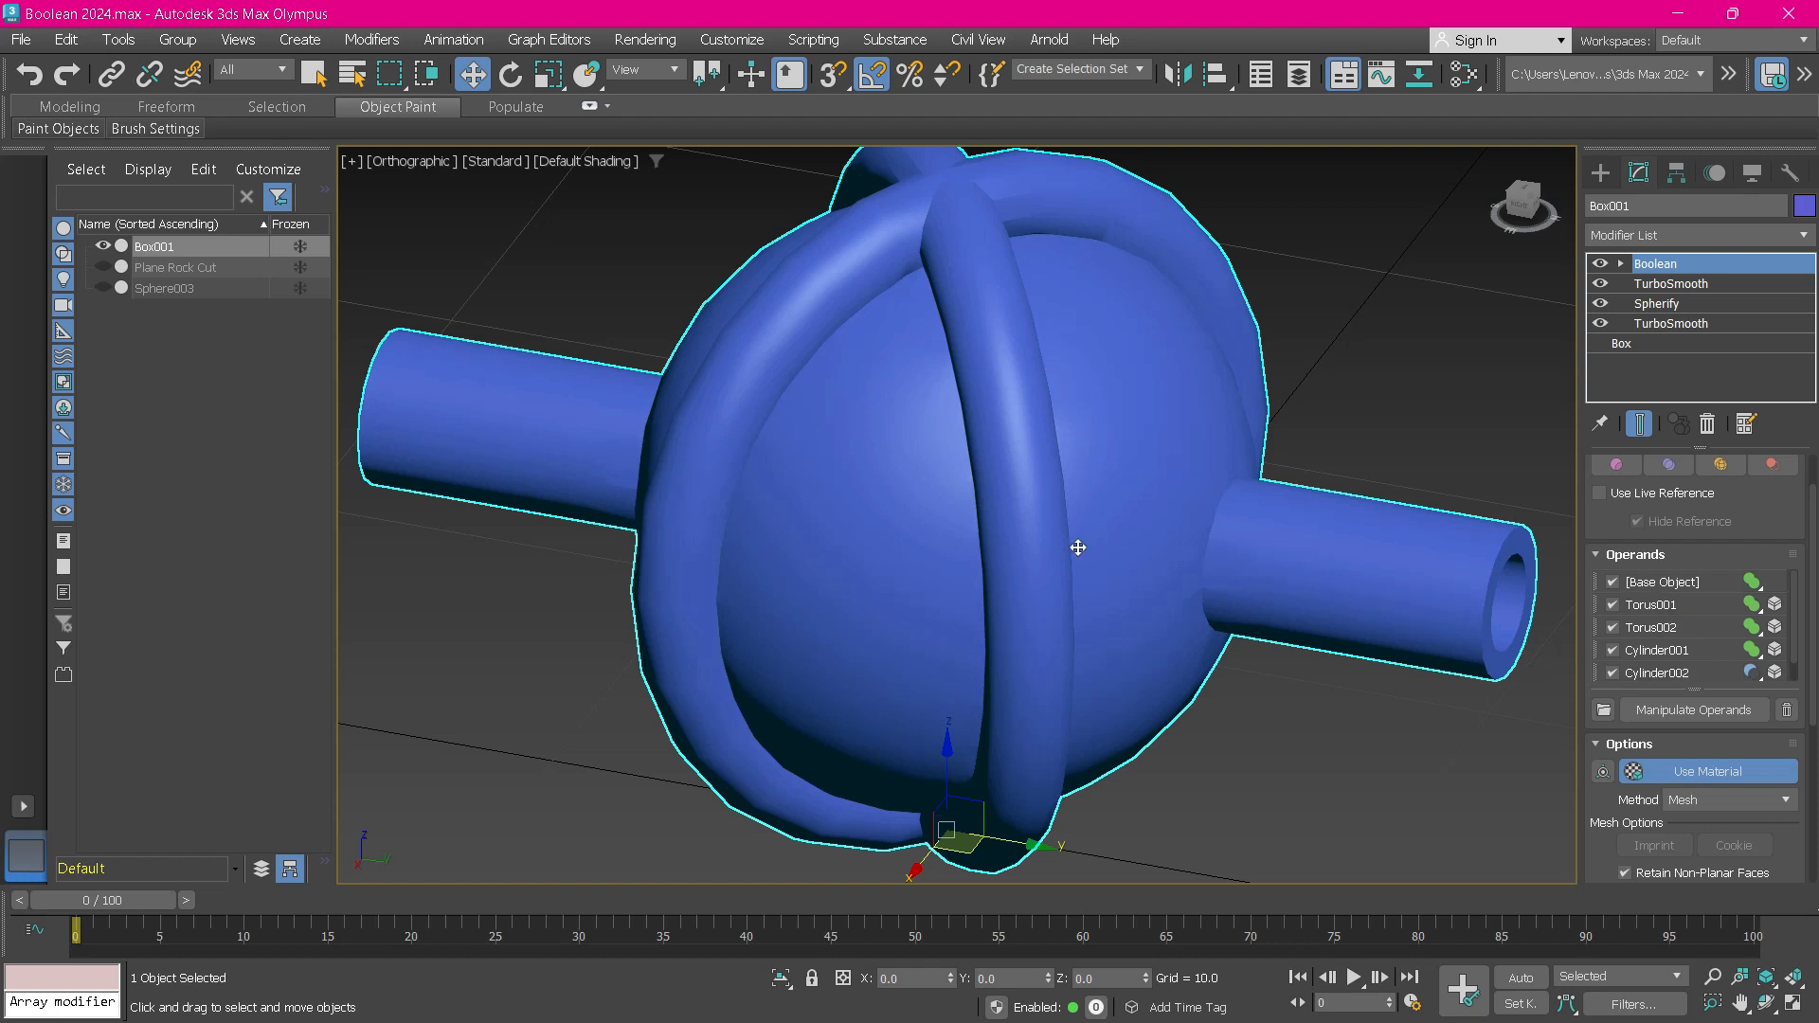
pyautogui.scroll(3)
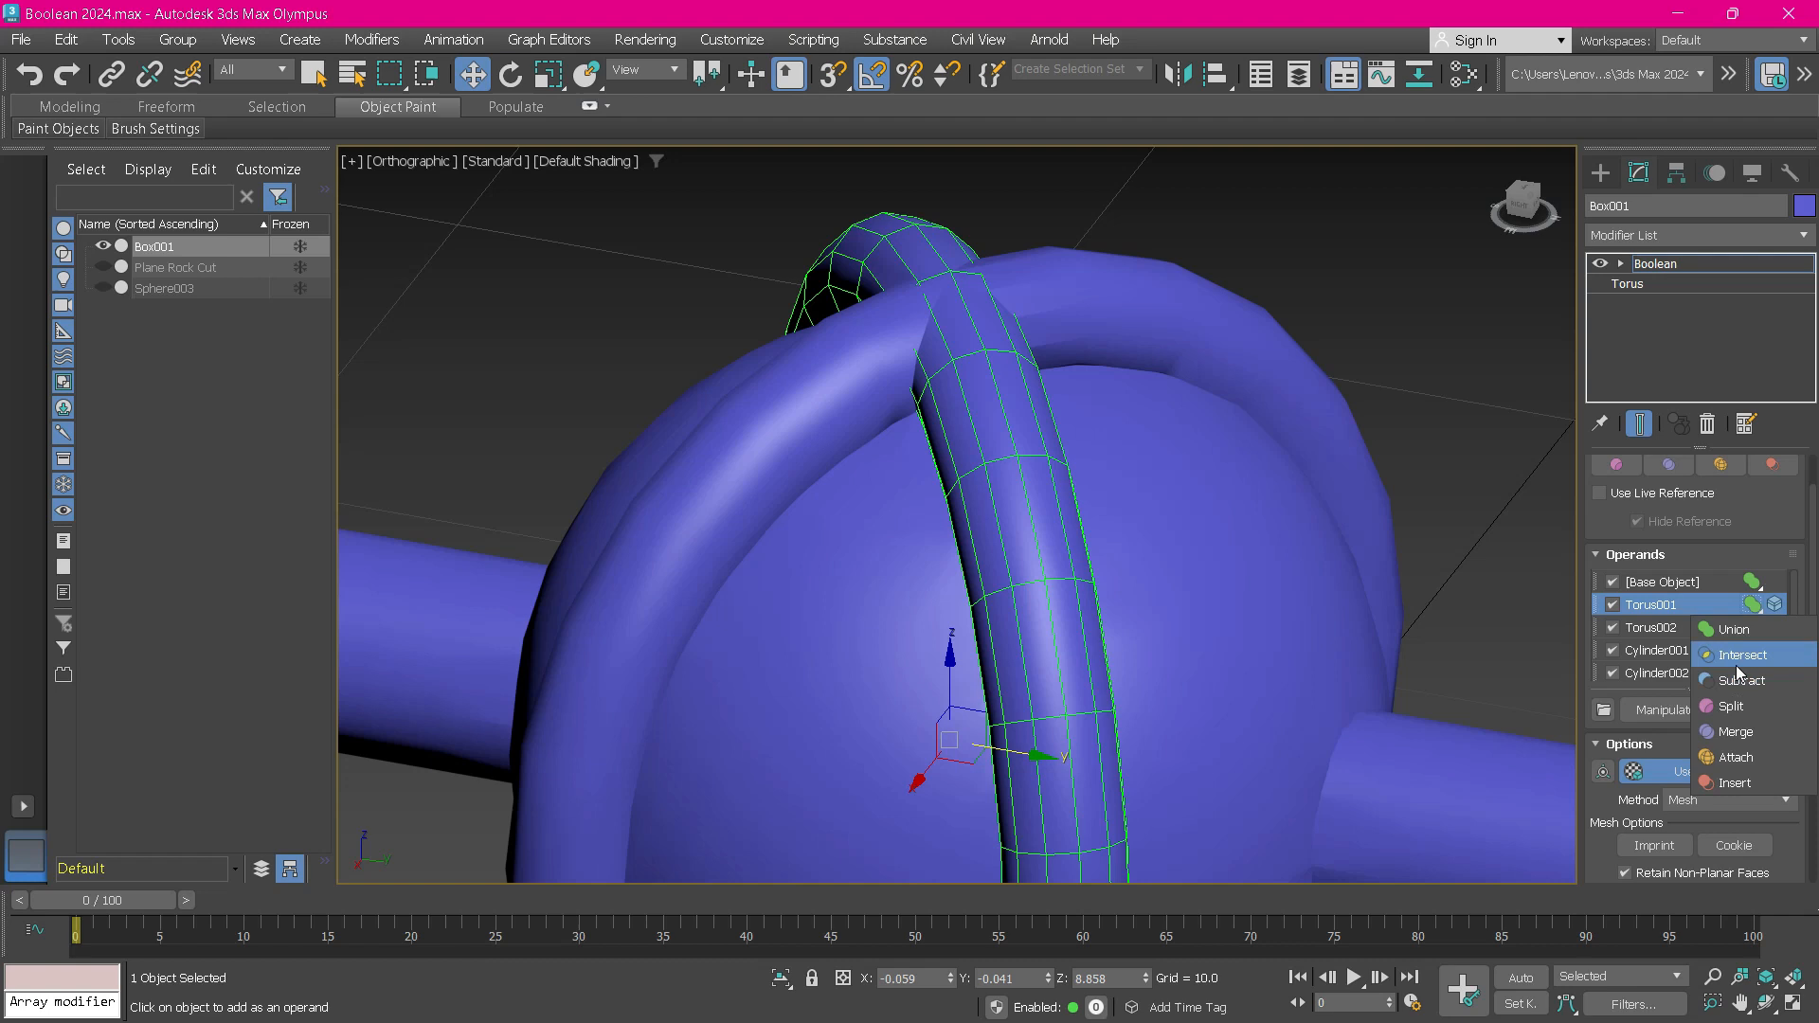
pyautogui.click(1735, 630)
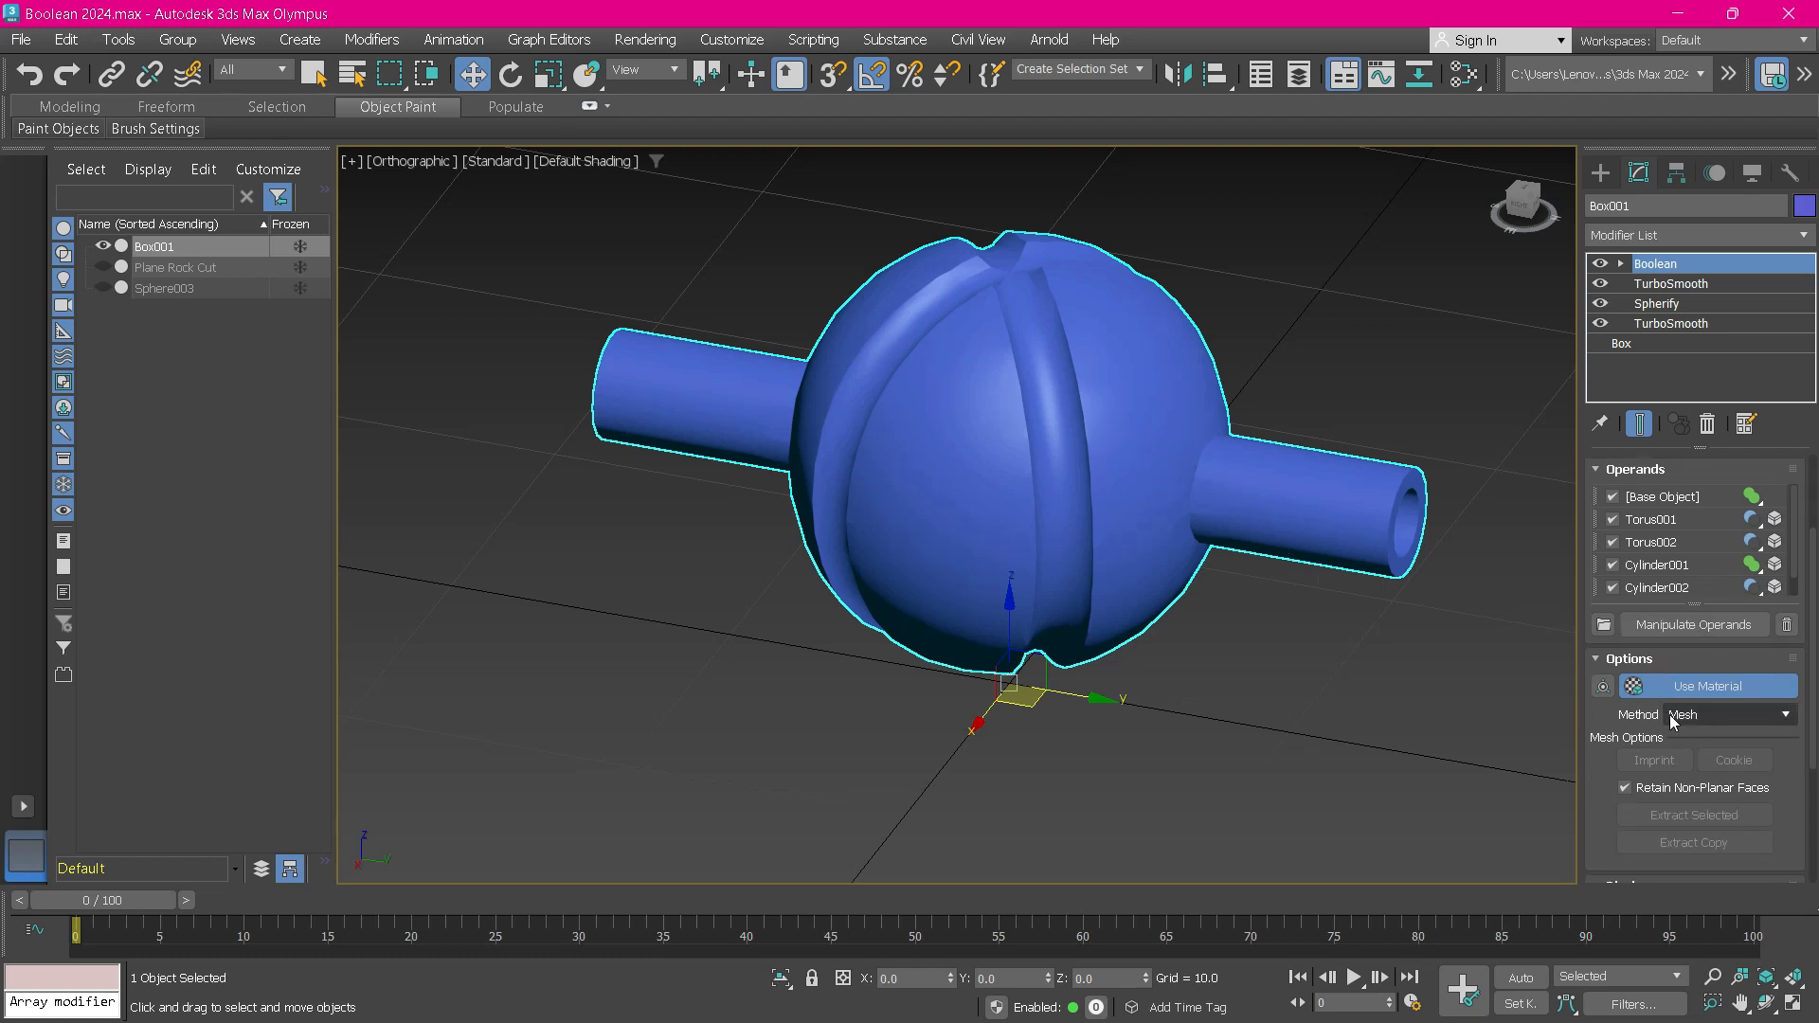
# Switch the Boolean method to OpenVDB and set Voxel Size to 0.25.
pyautogui.click(1728, 714)
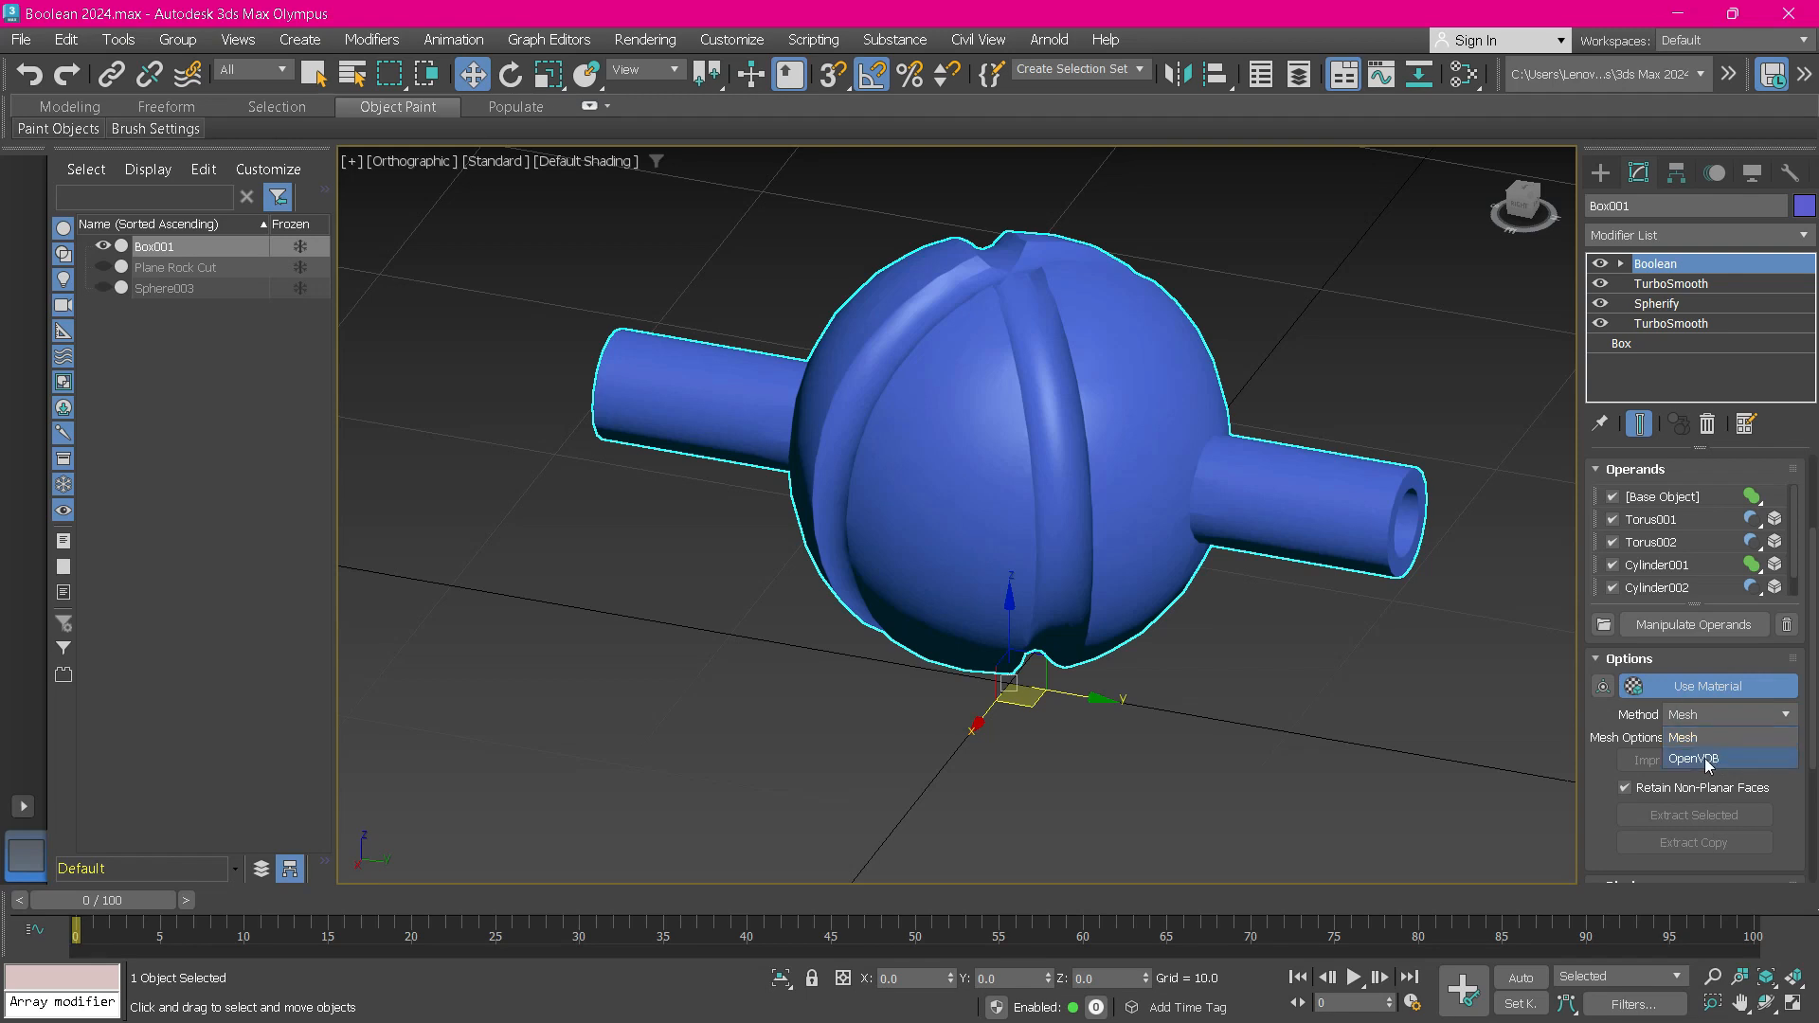
pyautogui.click(1695, 758)
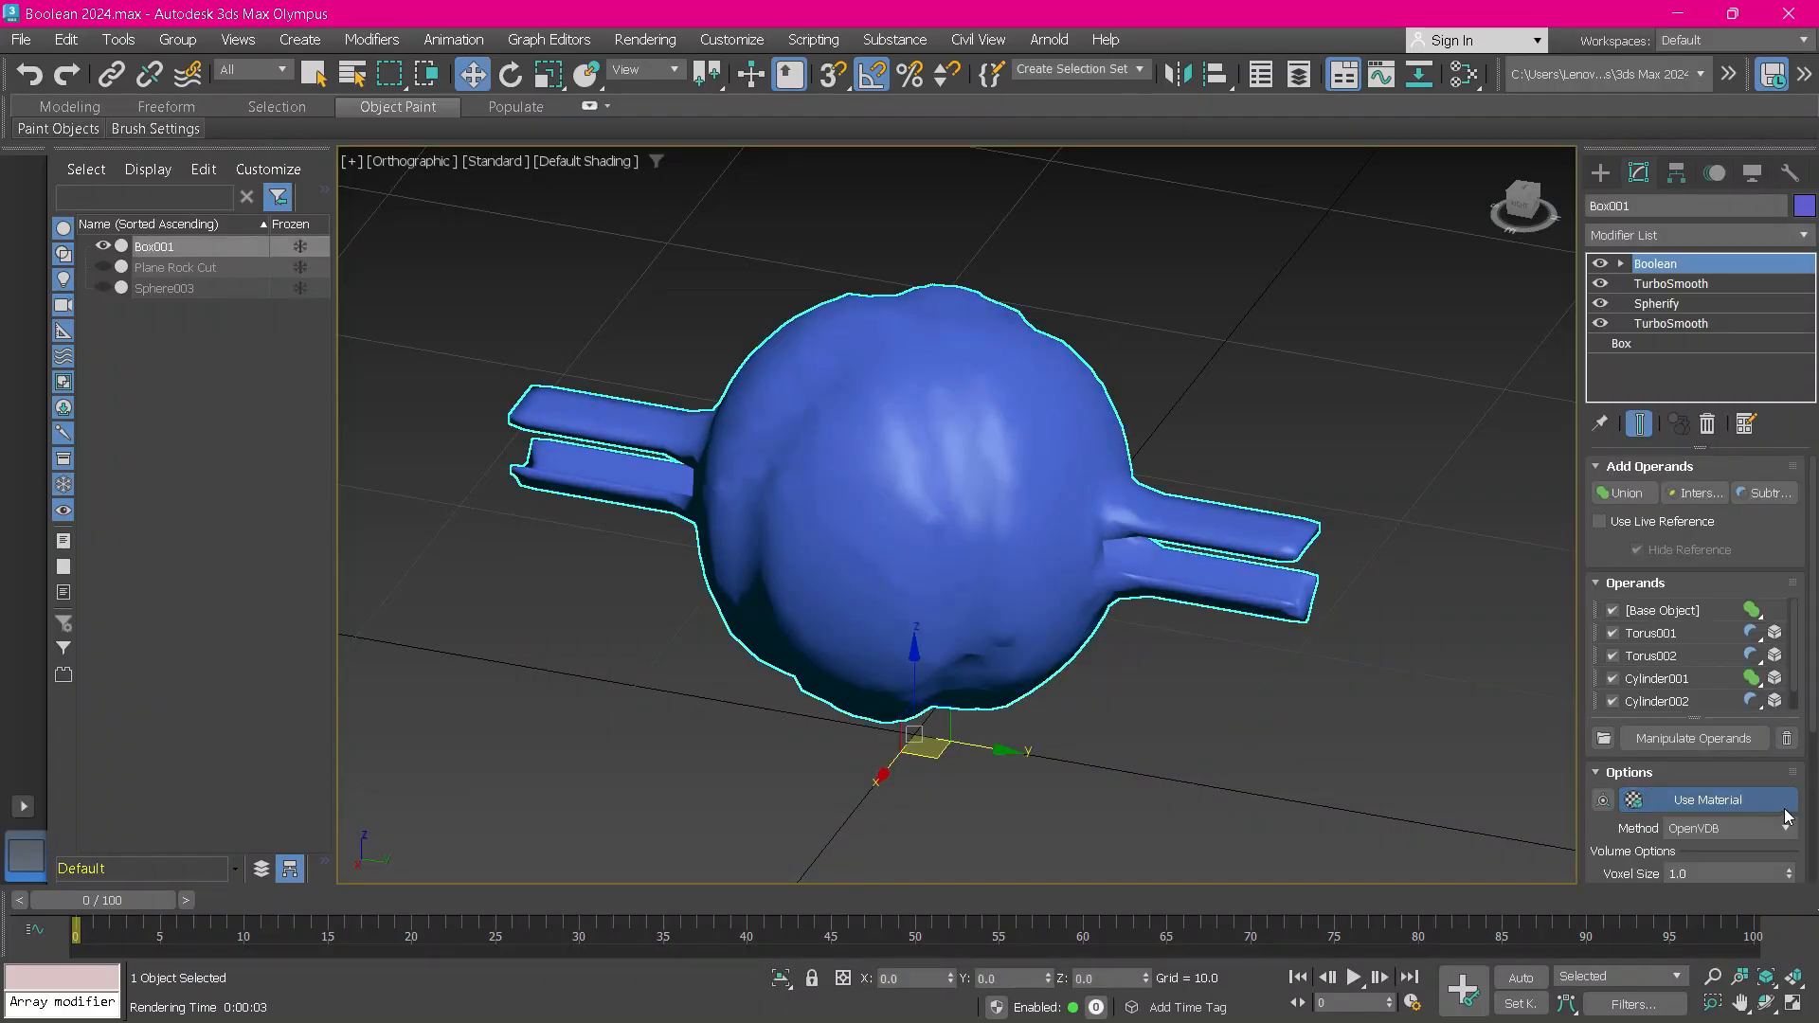
pyautogui.click(1654, 466)
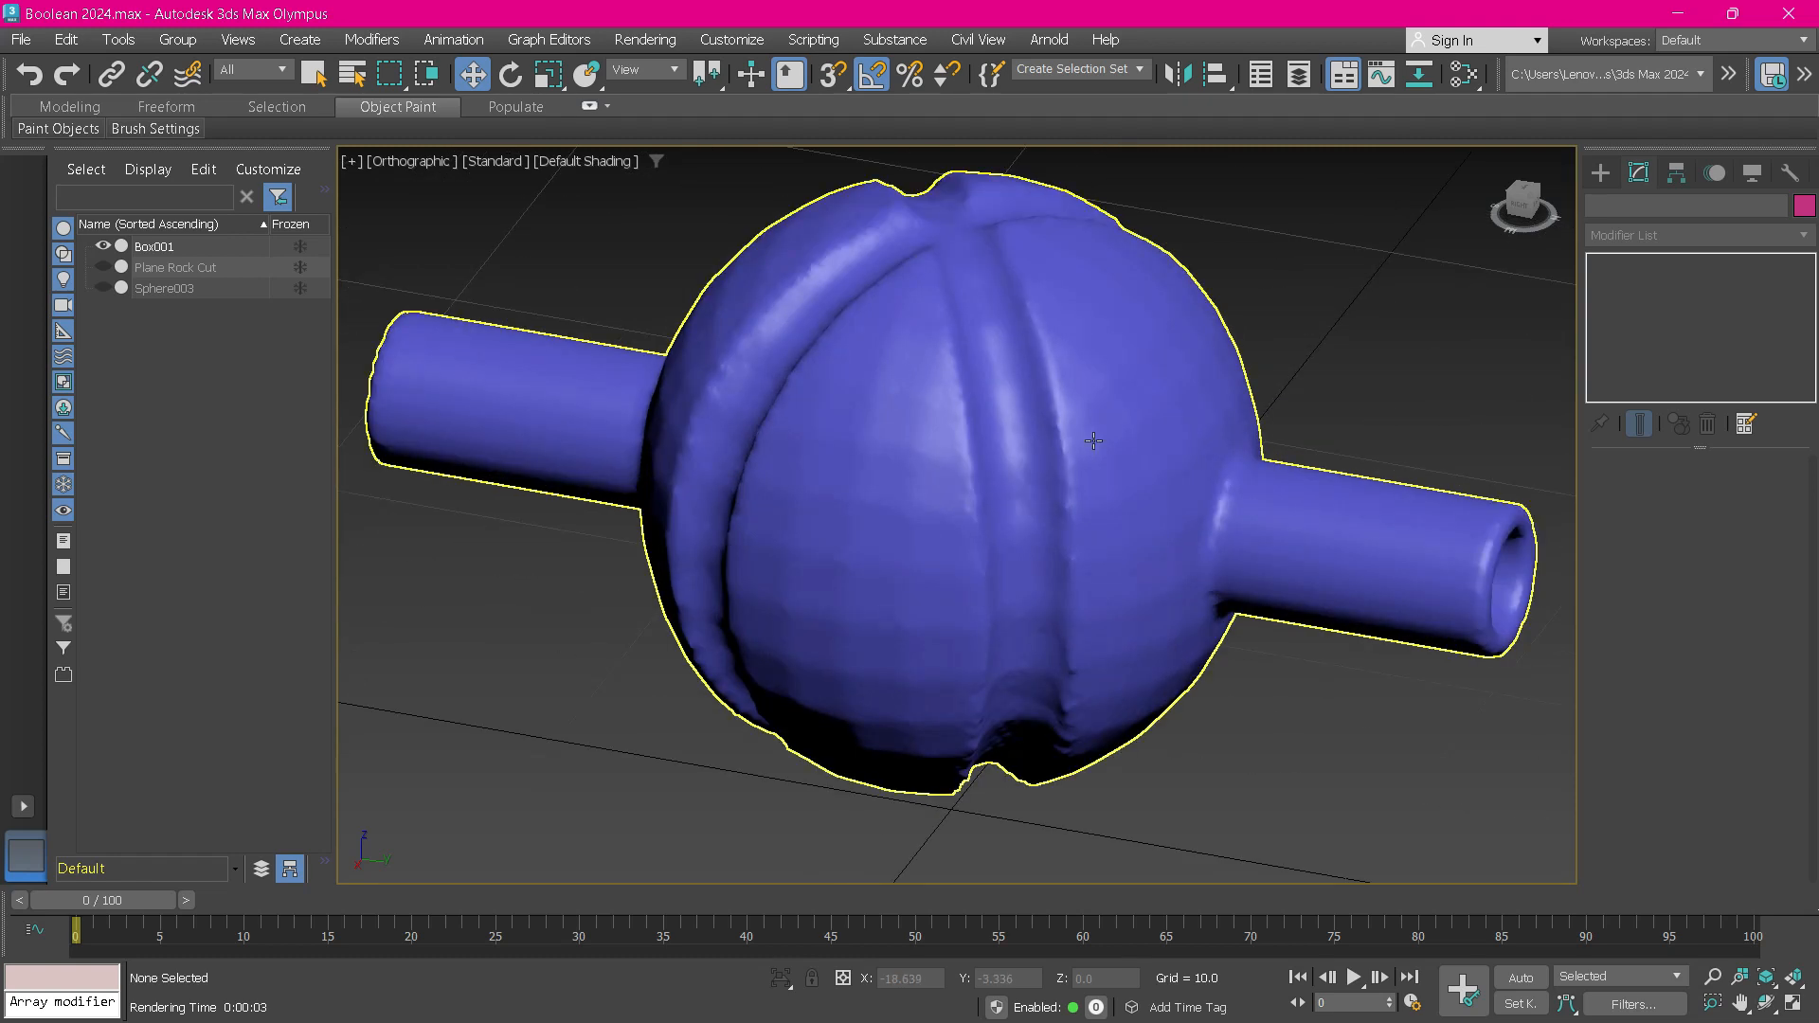
pyautogui.click(153, 244)
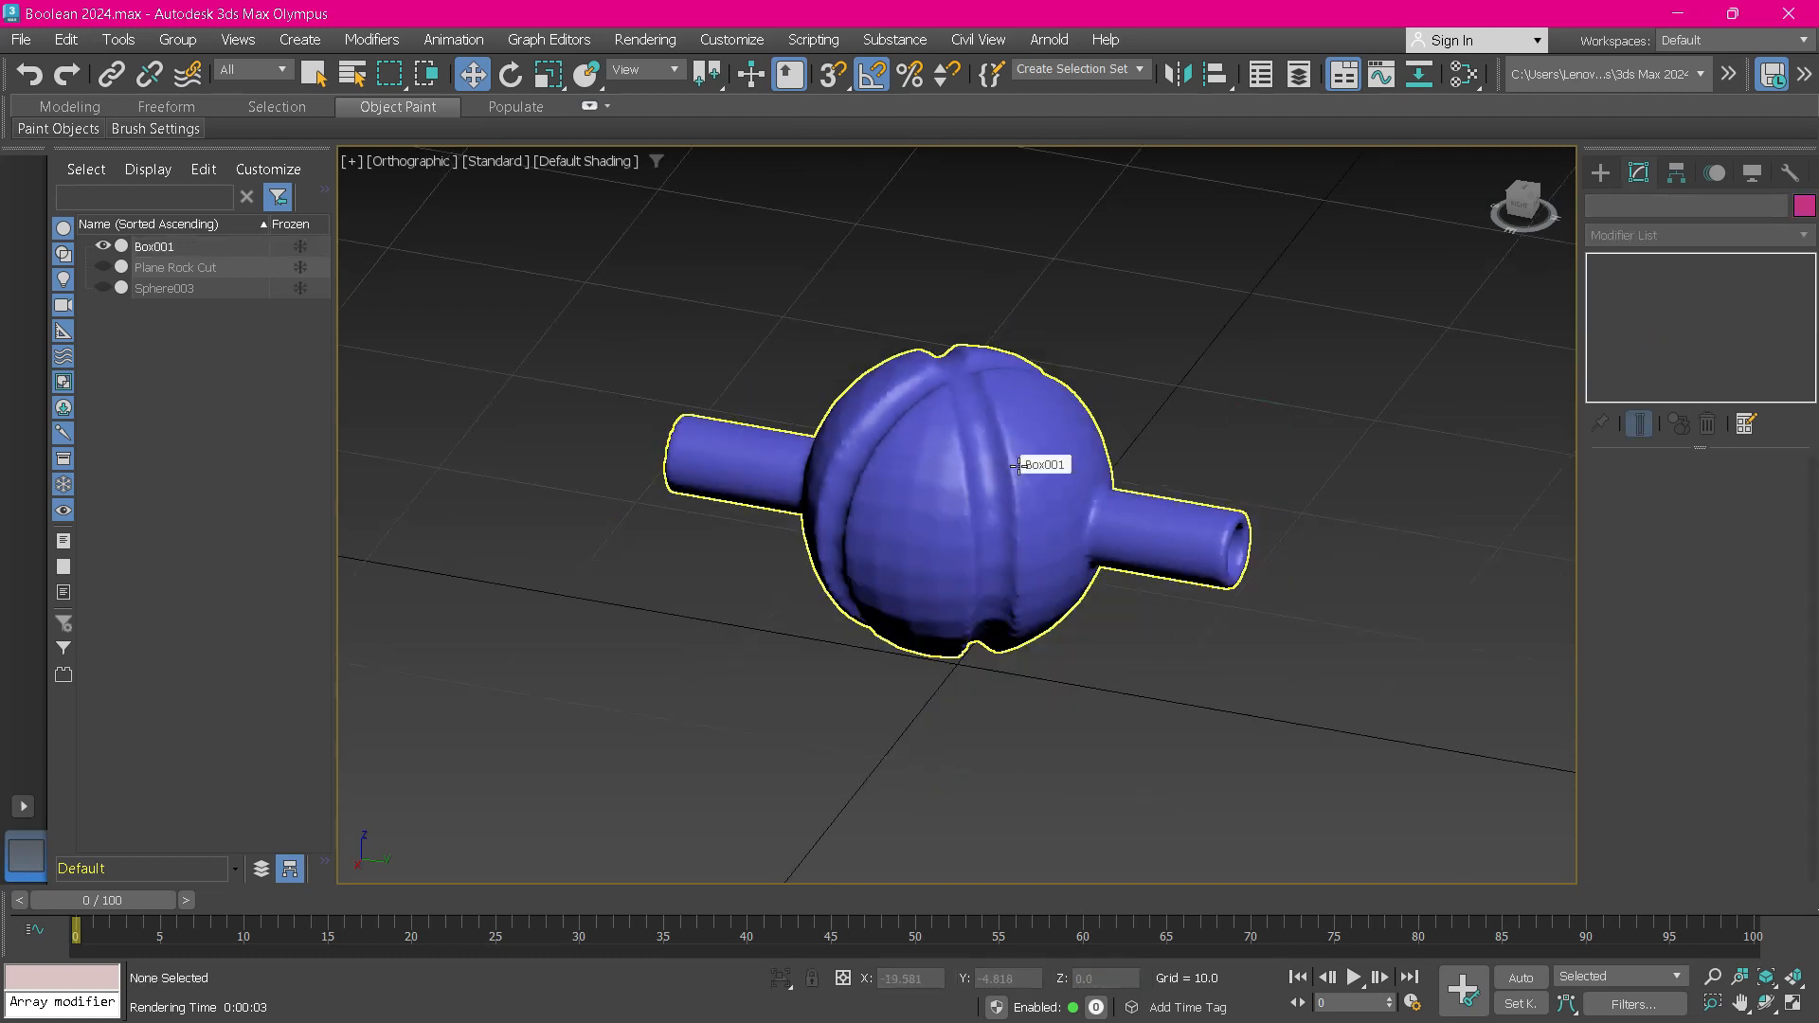
pyautogui.click(1120, 394)
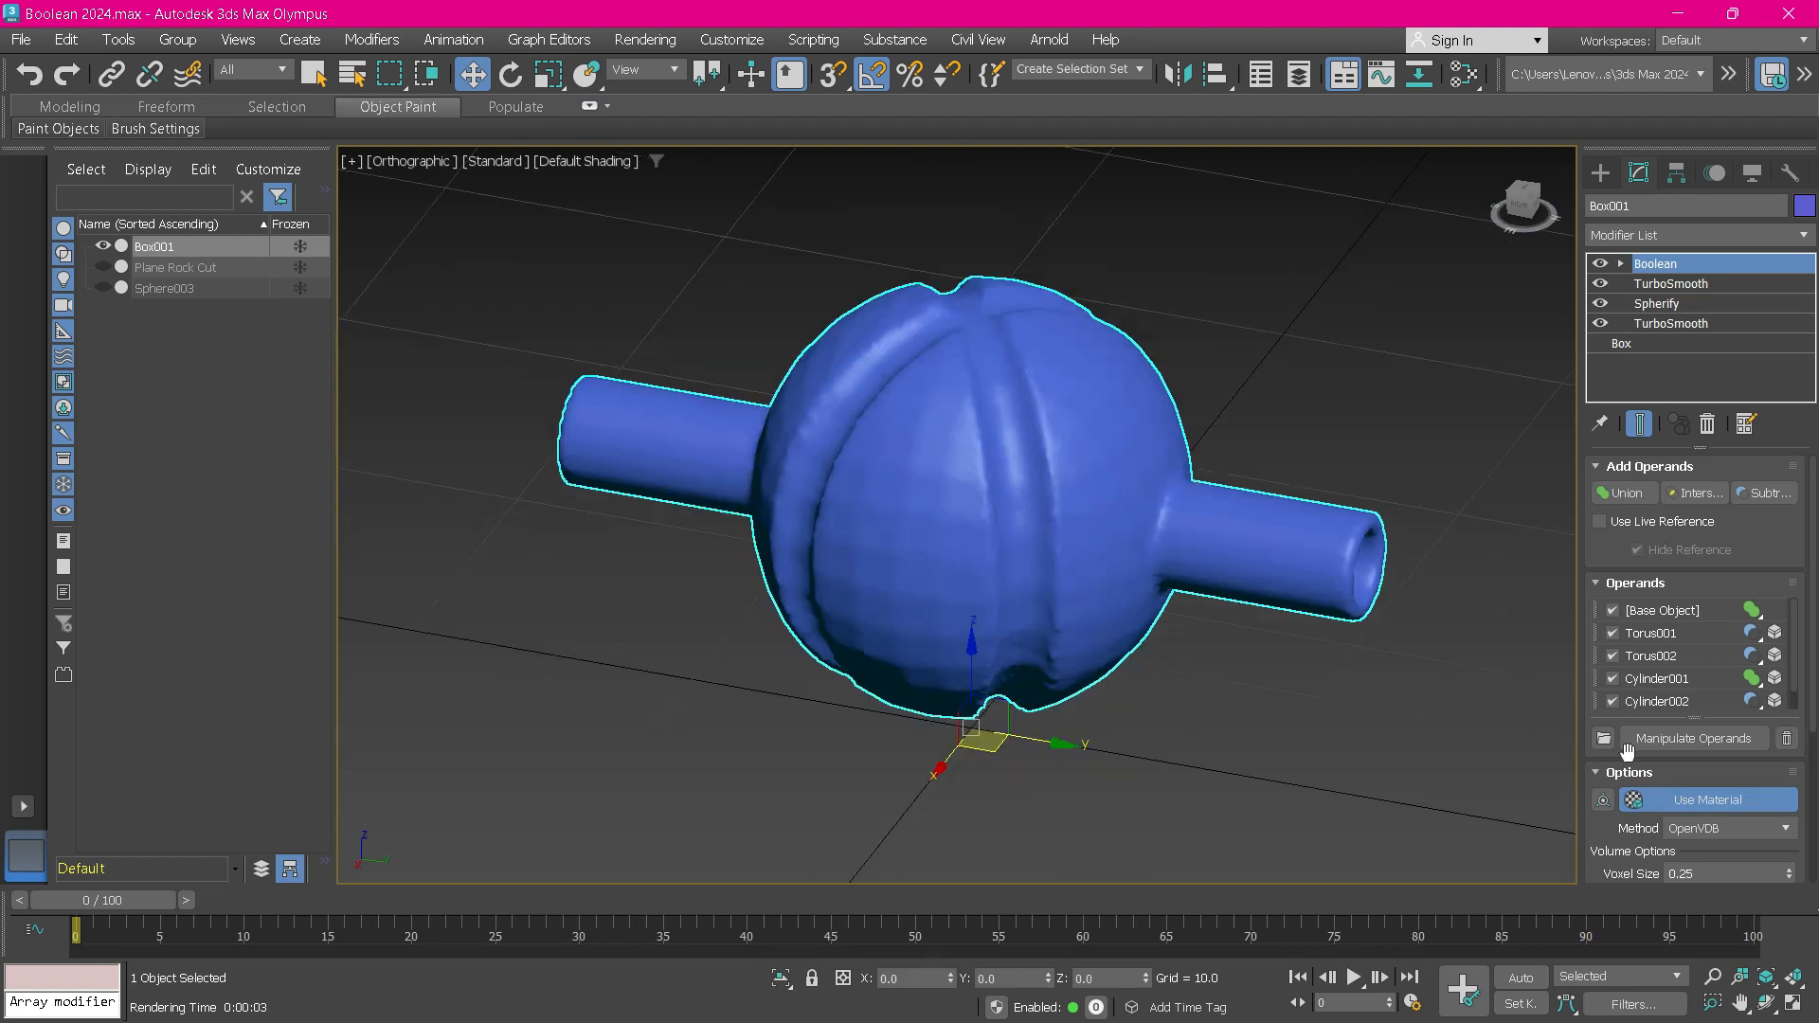
pyautogui.click(1727, 827)
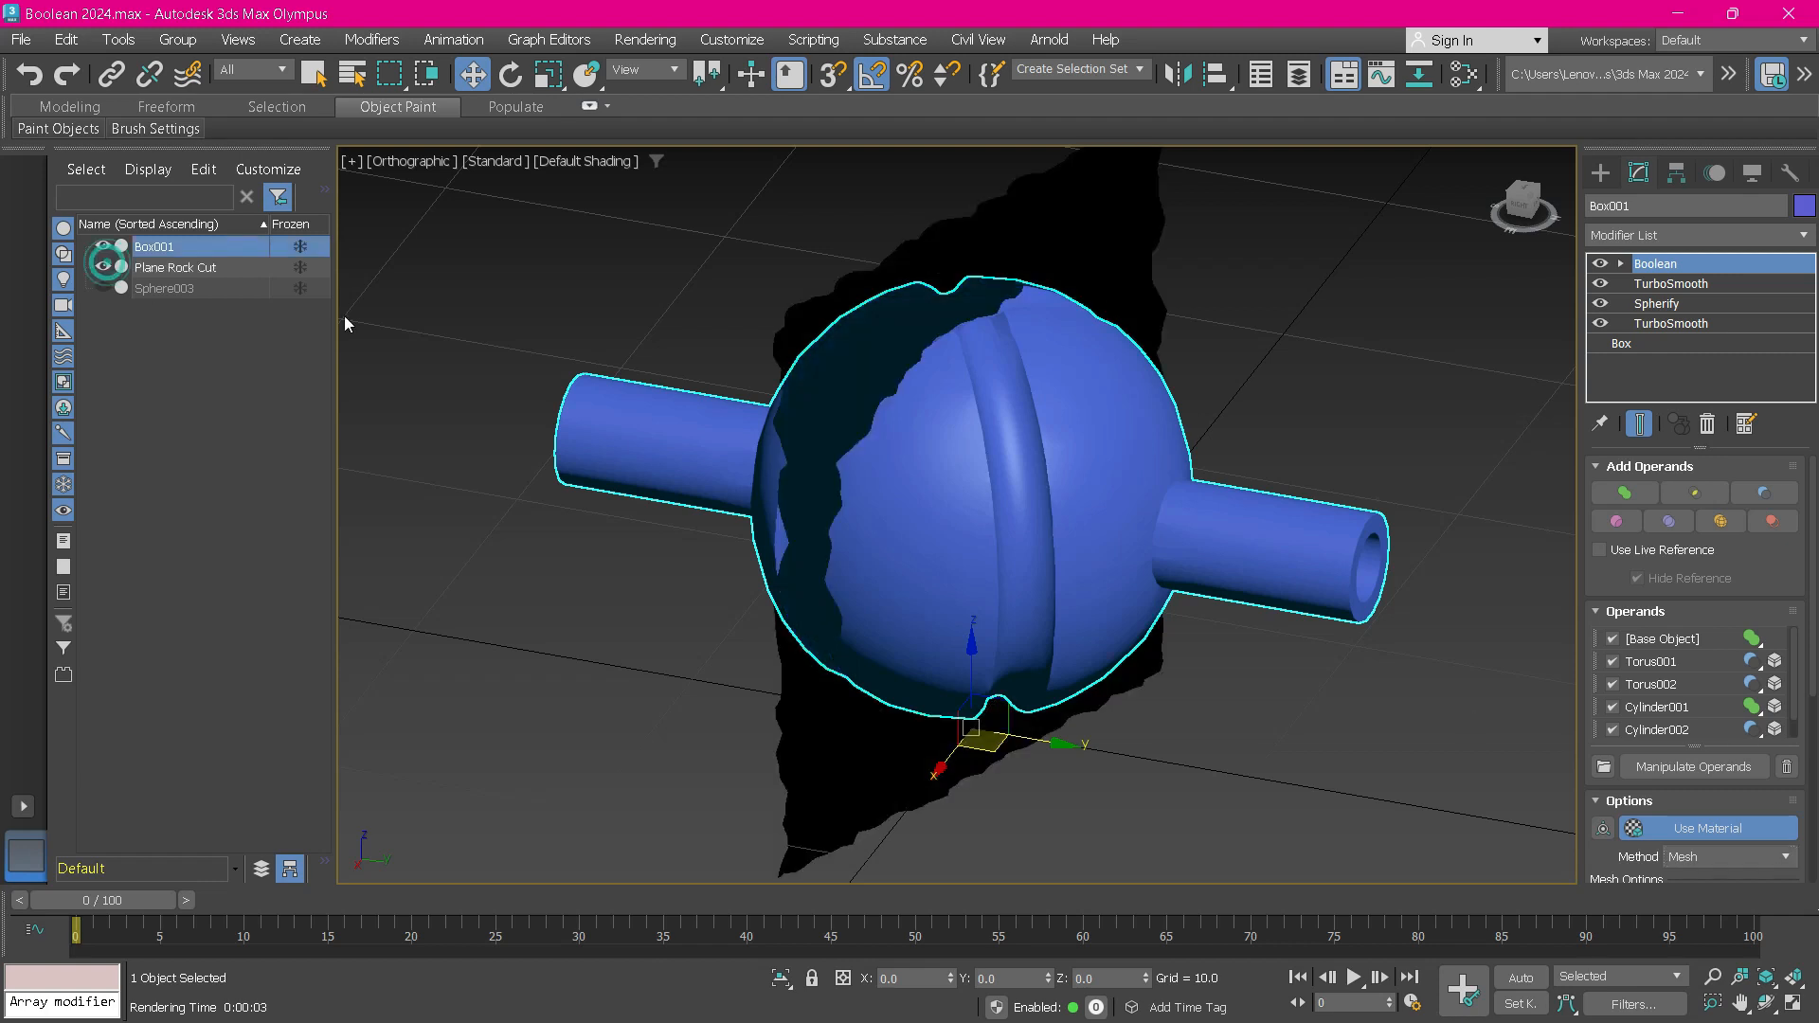
# Reselect Box001 on the Mesh method and add Plane Rock Cut as a Split operand.
pyautogui.click(175, 267)
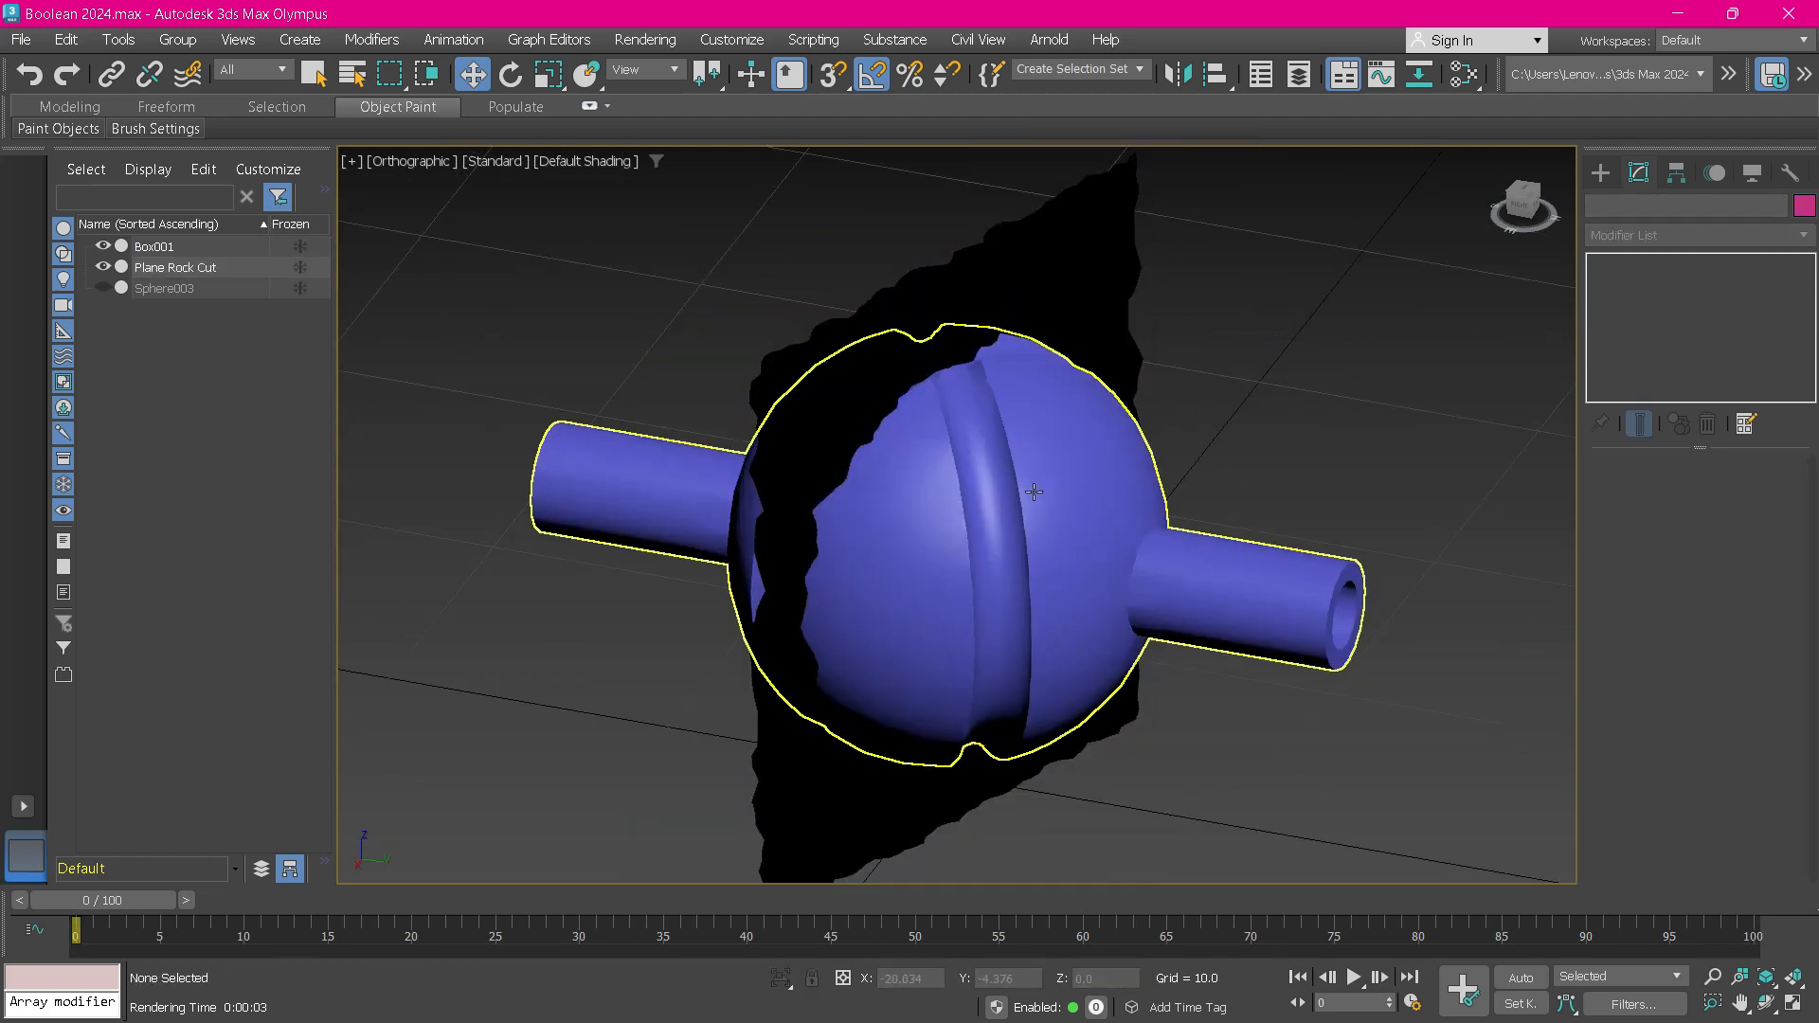
pyautogui.click(154, 246)
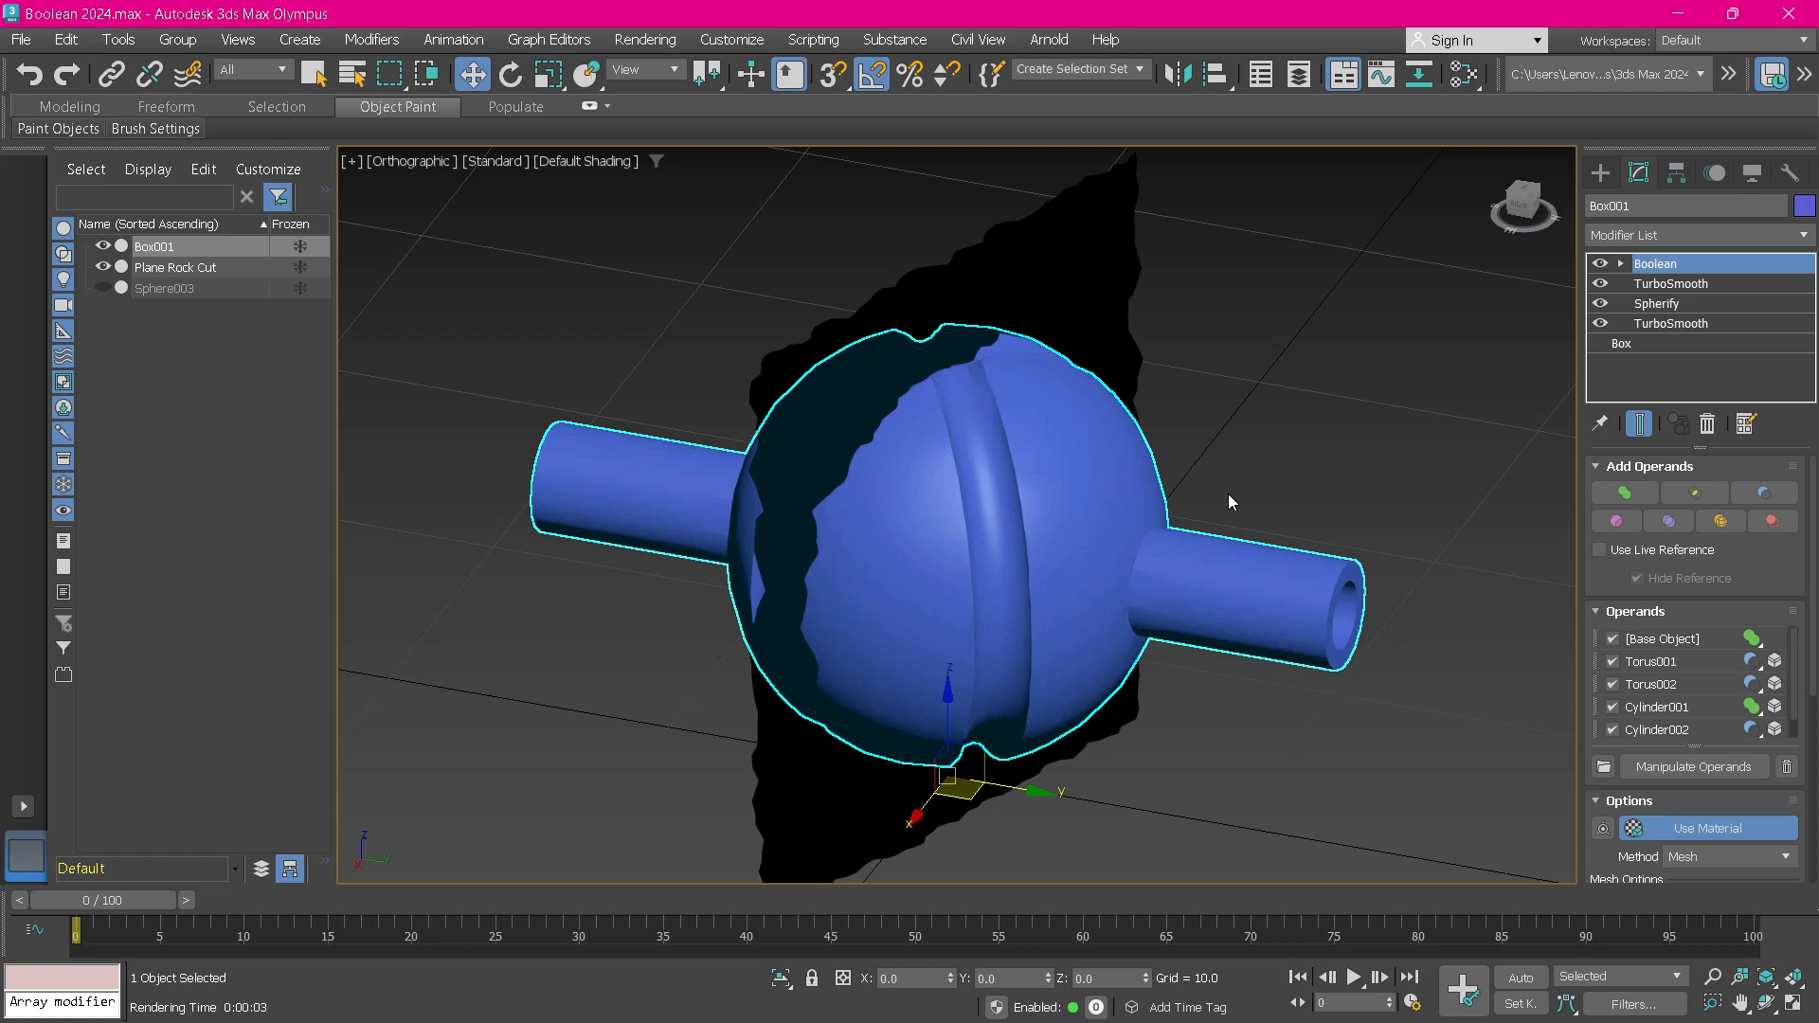
pyautogui.moveTo(1282, 454)
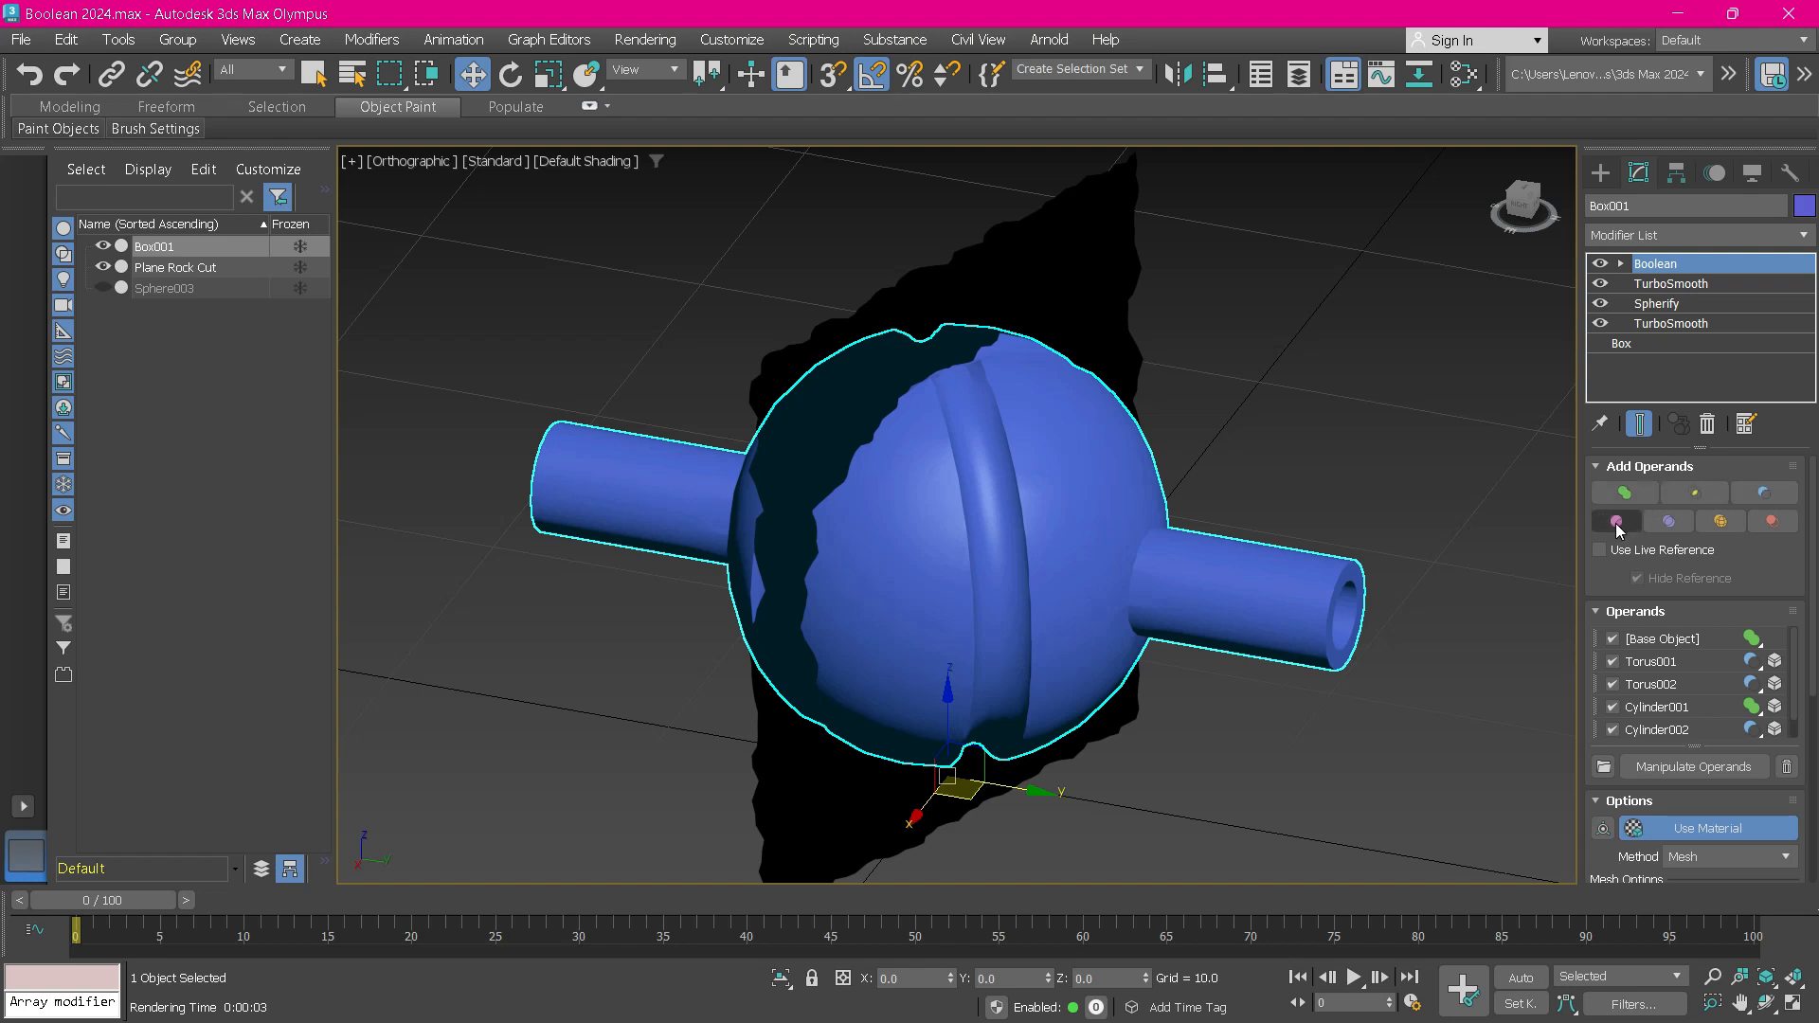
pyautogui.click(1616, 493)
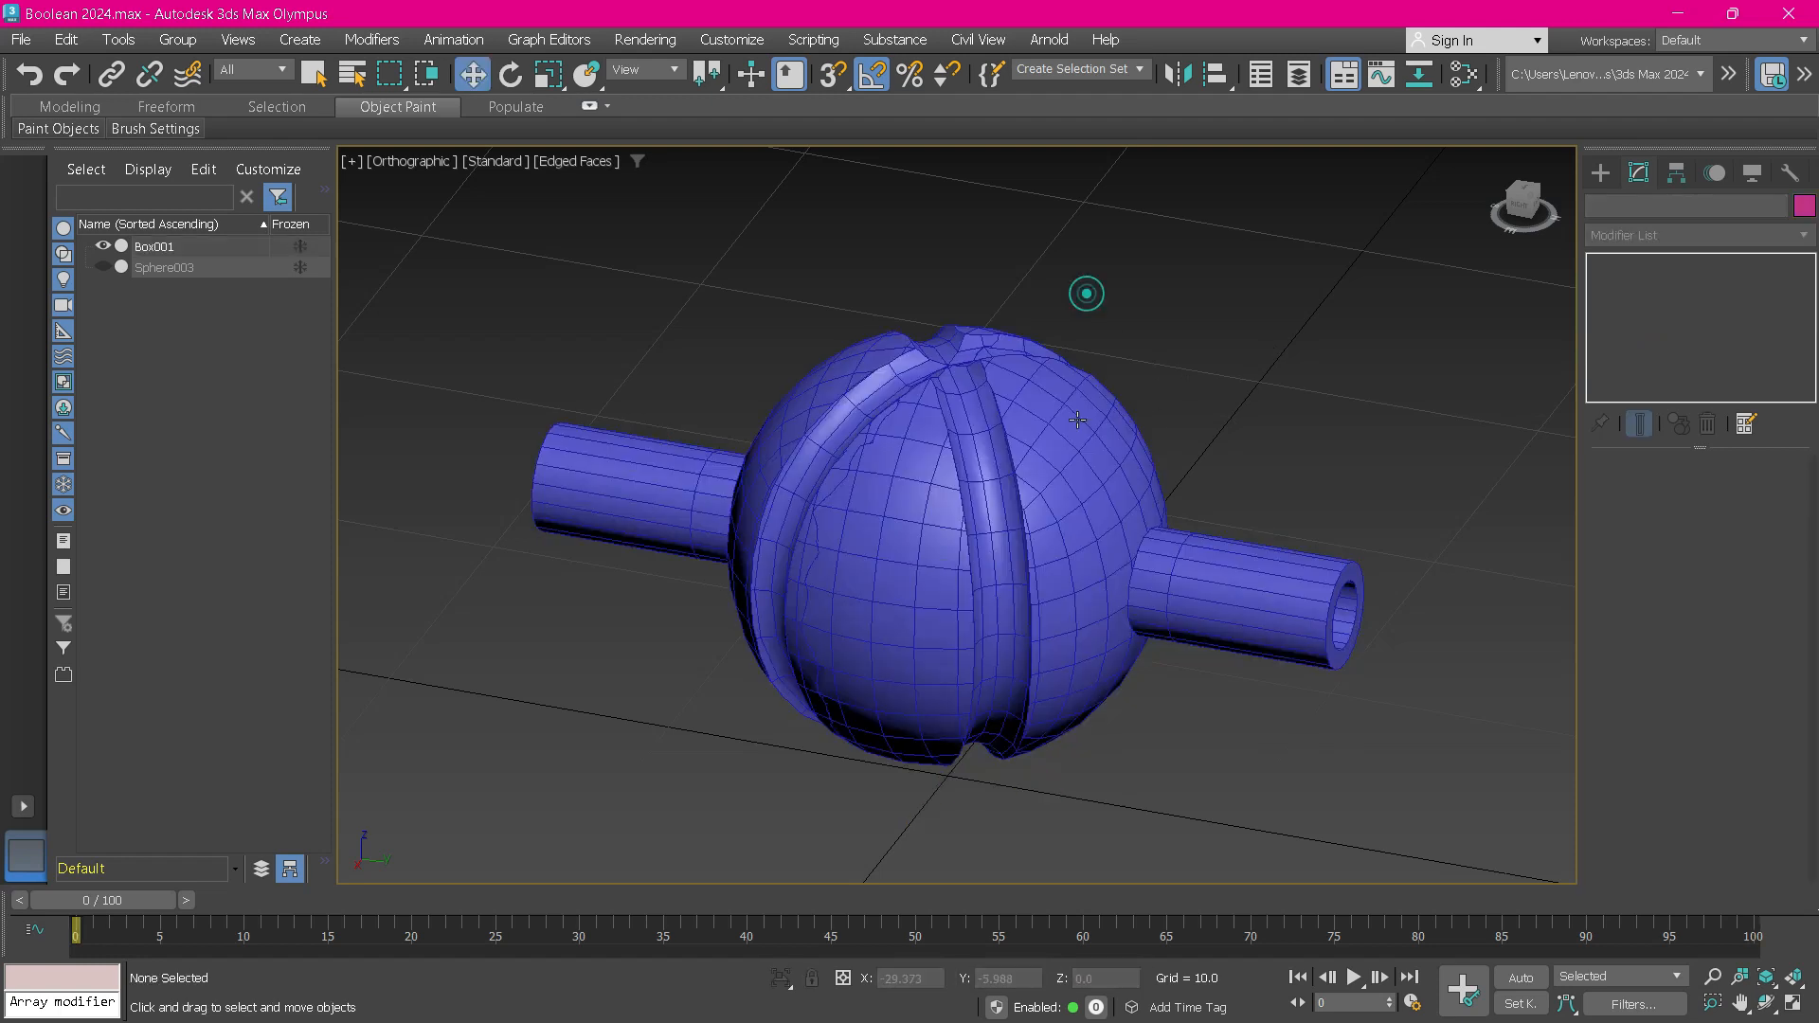
# Reselect Box001 and open the Modifier List dropdown.
pyautogui.click(154, 246)
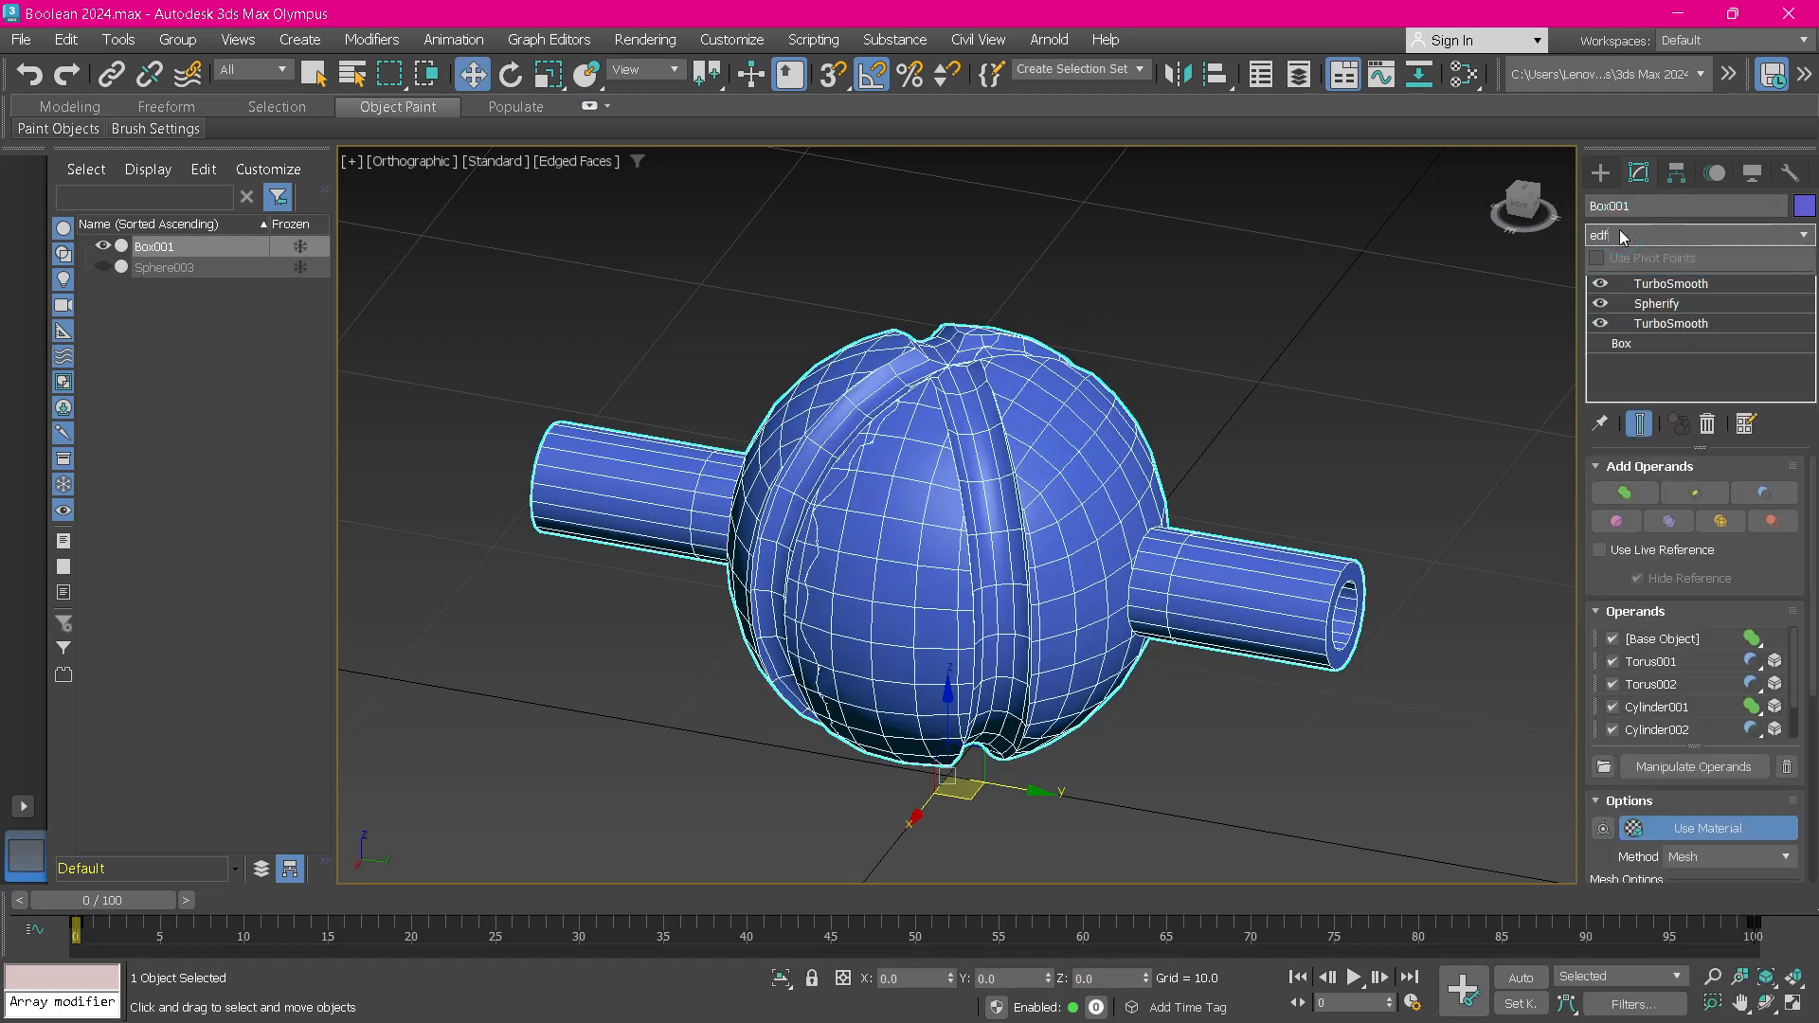
pyautogui.click(1695, 234)
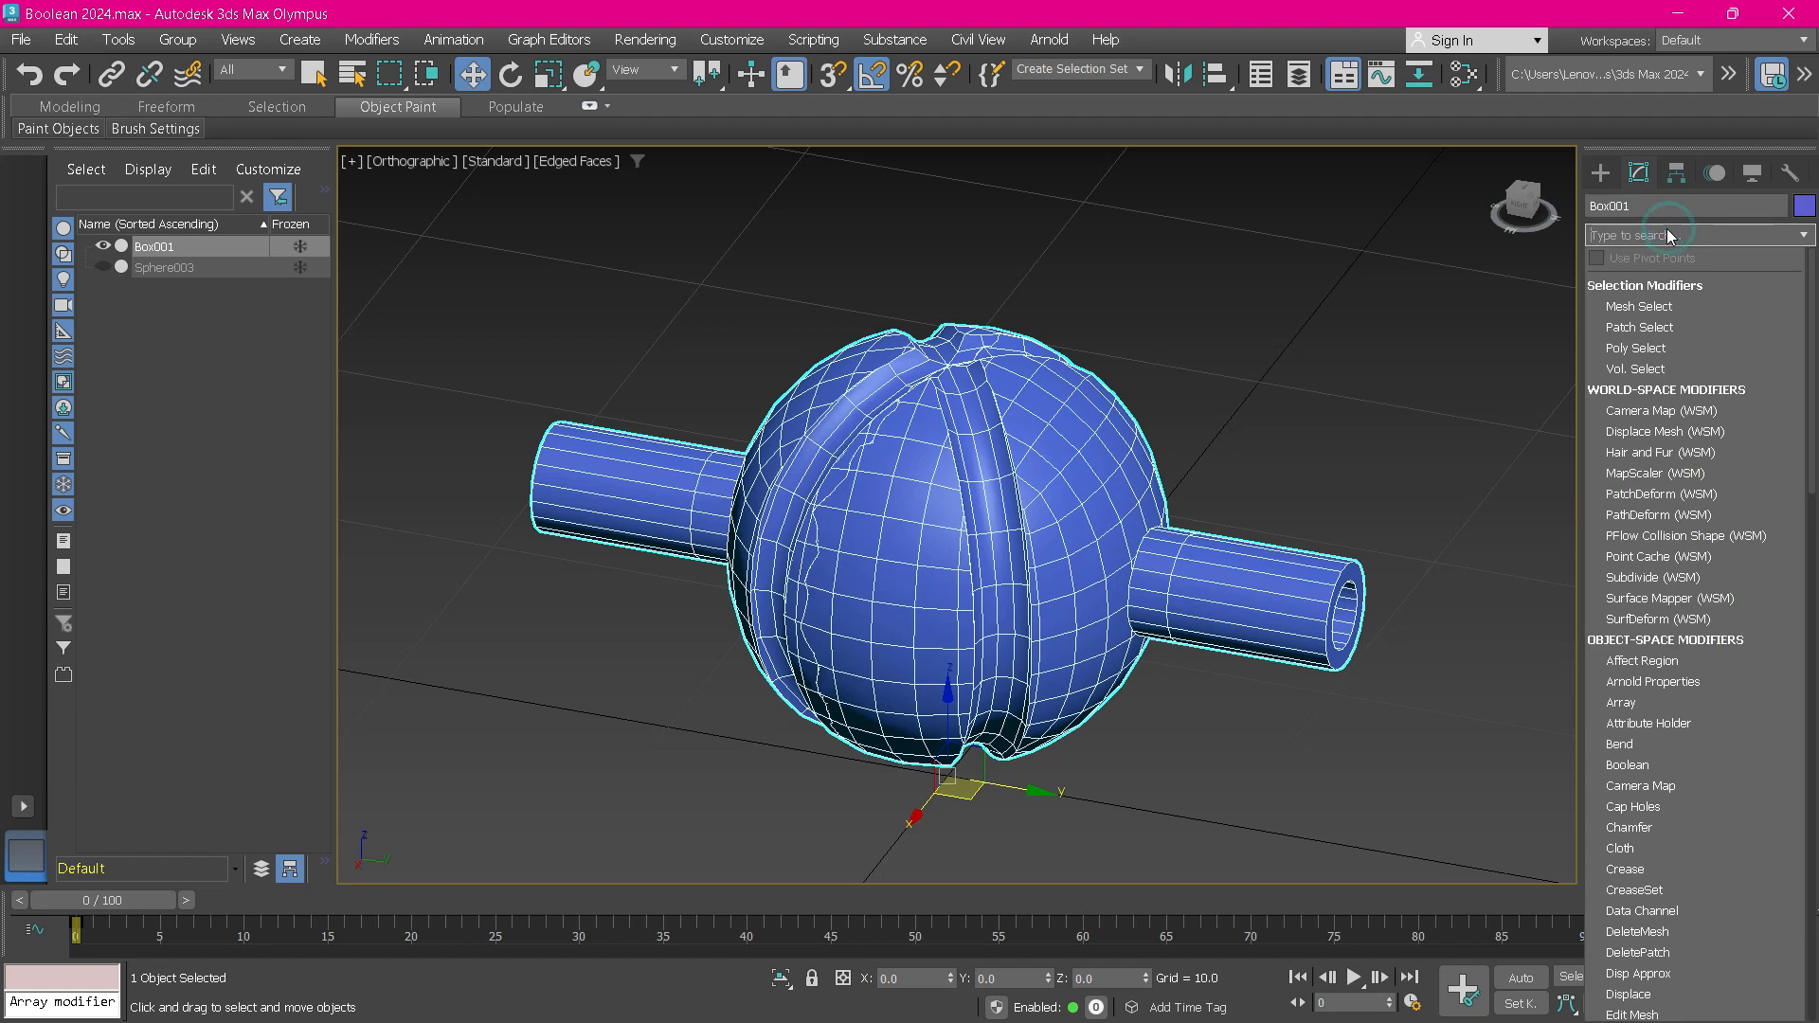